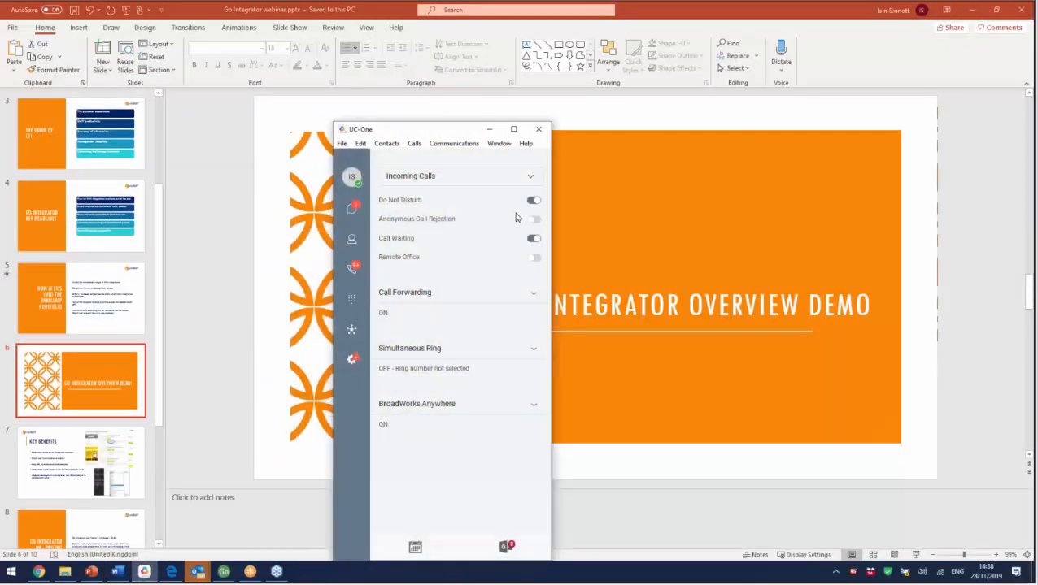
Step: Switch off Do Not Disturb in UC-One and close the UC-One window
{"action": "left_click", "coordinate": [533, 200]}
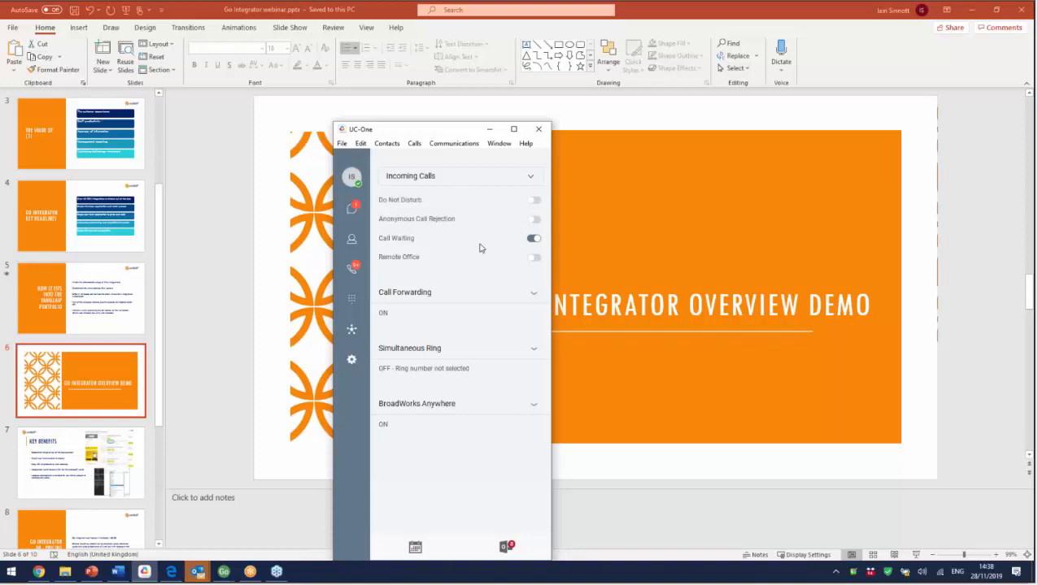
{"action": "left_click", "coordinate": [537, 128]}
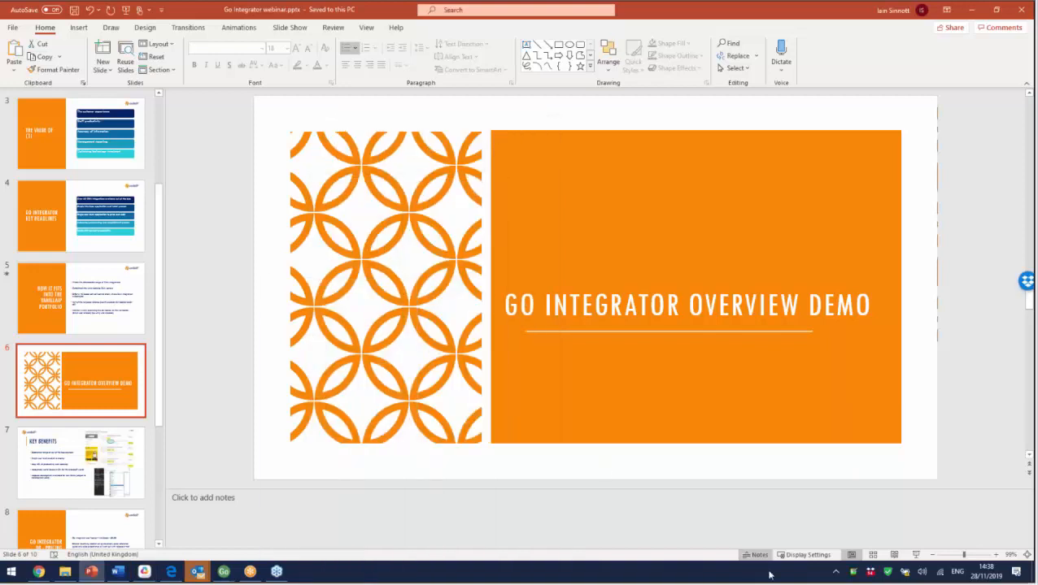
{"action": "mouse_move", "coordinate": [852, 571]}
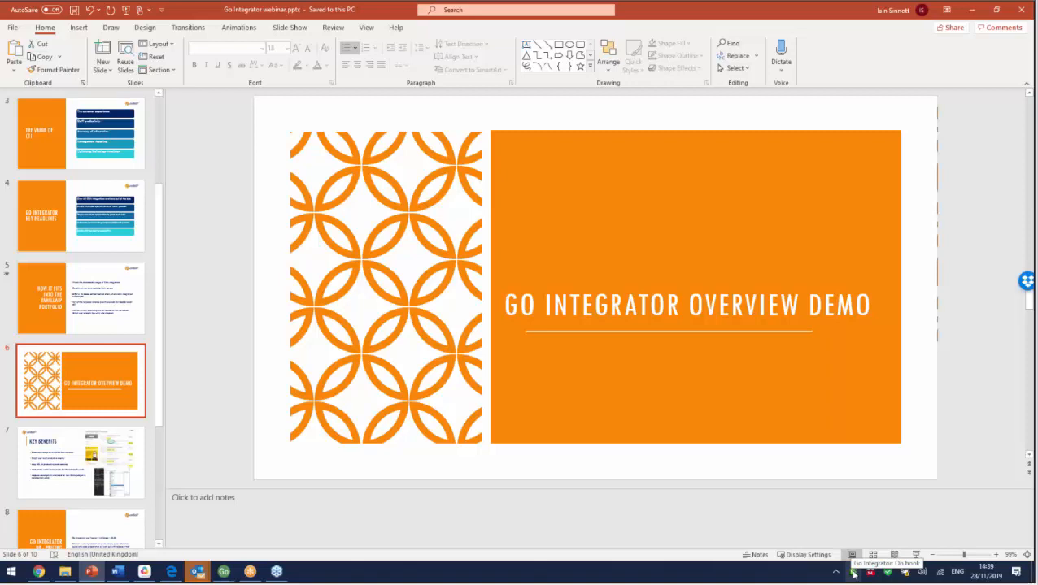
Step: Open the Go Integrator menu from its system tray icon
{"action": "left_click", "coordinate": [852, 572]}
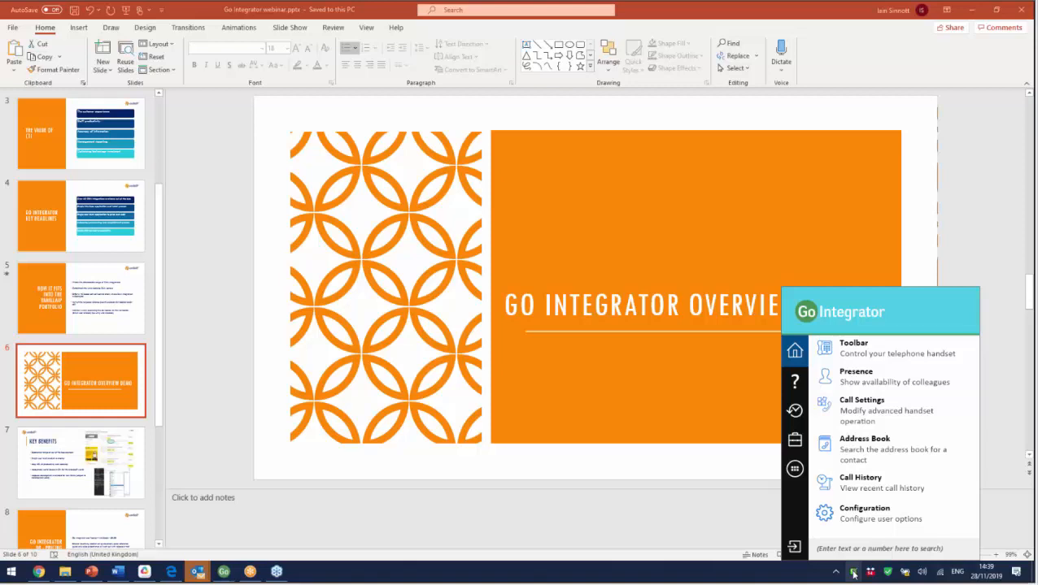
{"action": "mouse_move", "coordinate": [866, 484]}
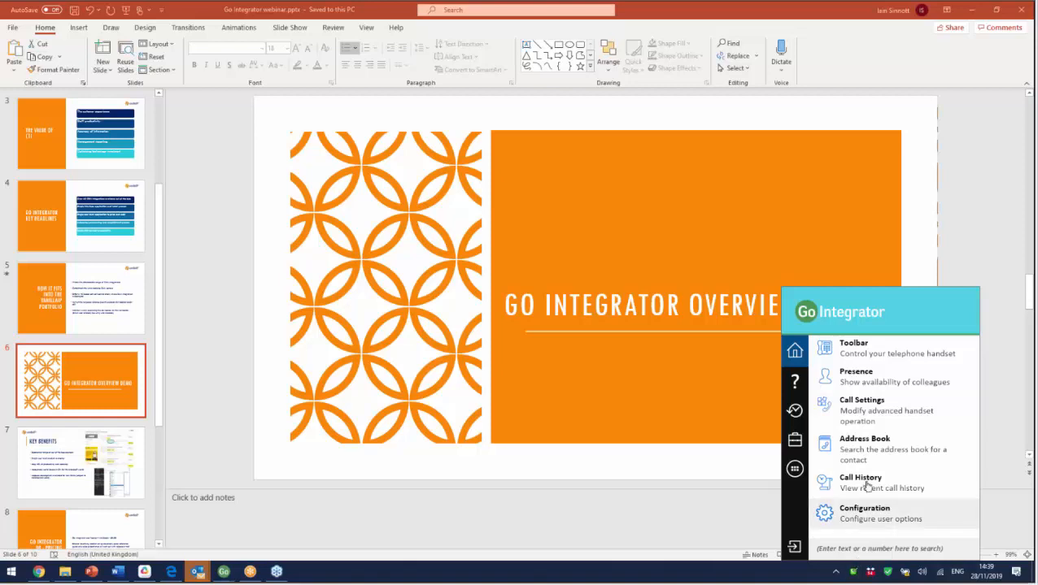
{"action": "mouse_move", "coordinate": [854, 348]}
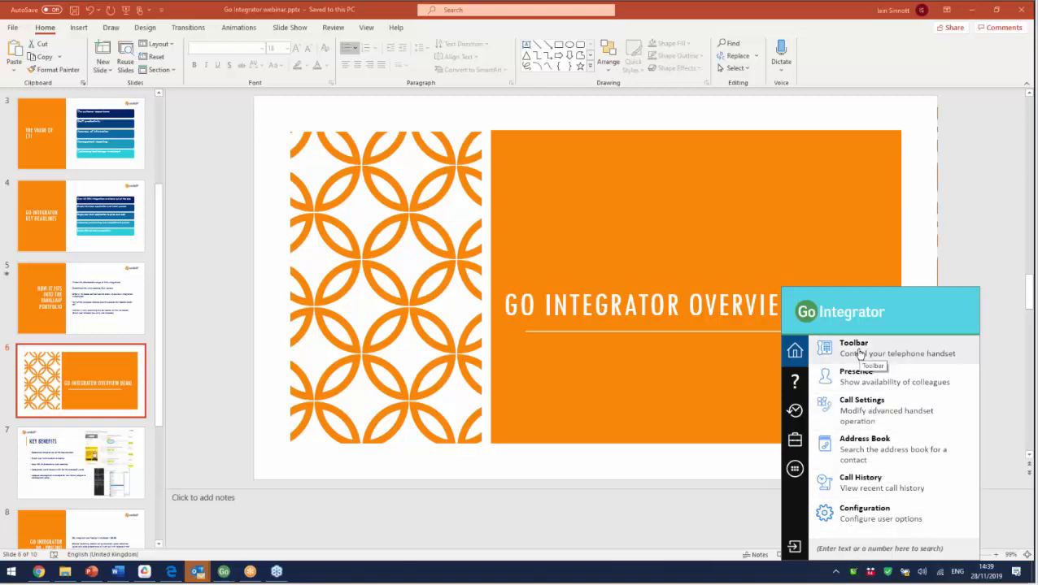
Step: Show the call-control toolbar with No call, then reopen the Go Integrator menu
{"action": "left_click", "coordinate": [854, 347]}
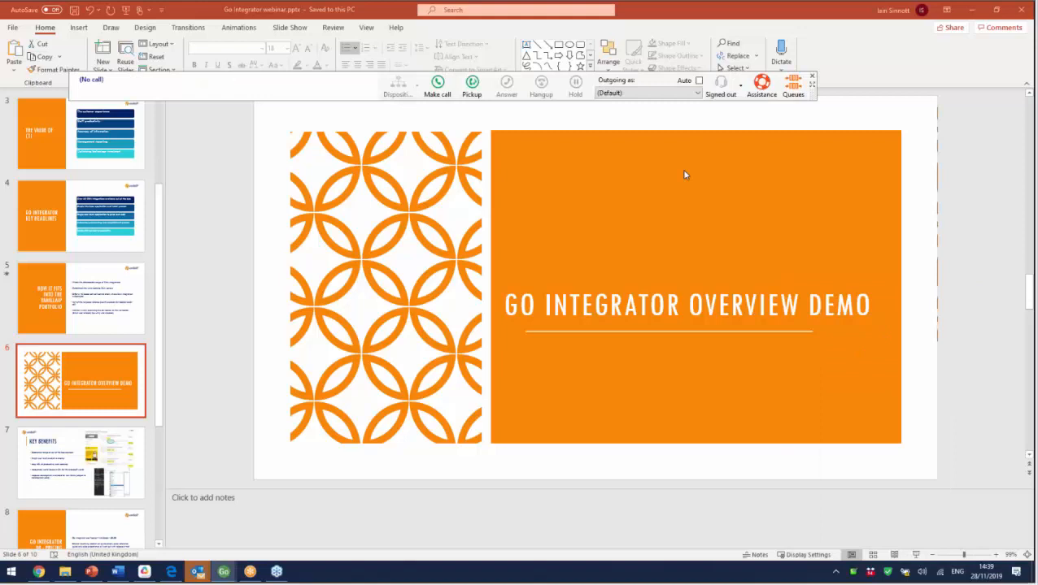
{"action": "left_click", "coordinate": [812, 78]}
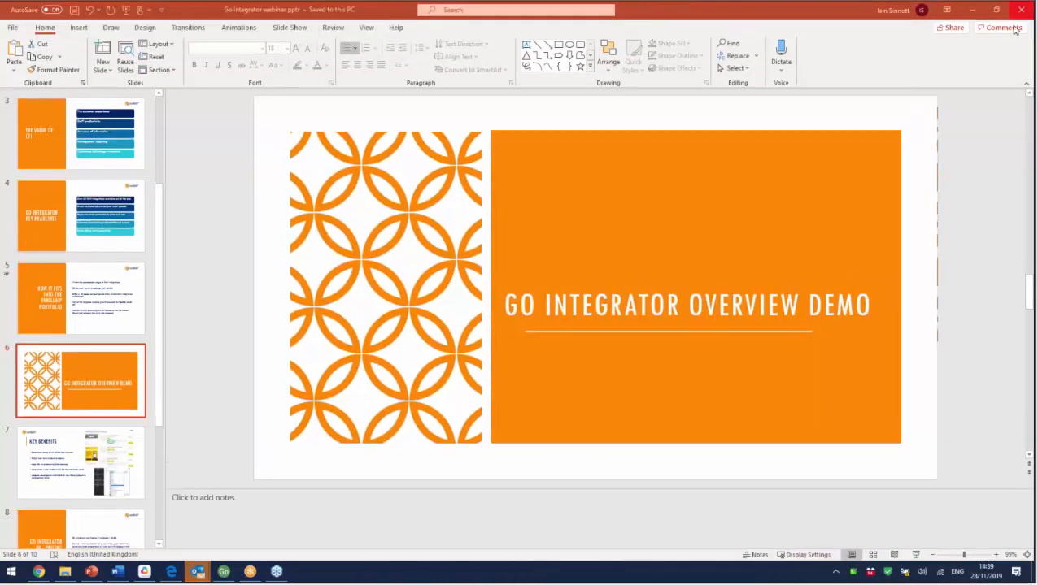
{"action": "left_click", "coordinate": [869, 572]}
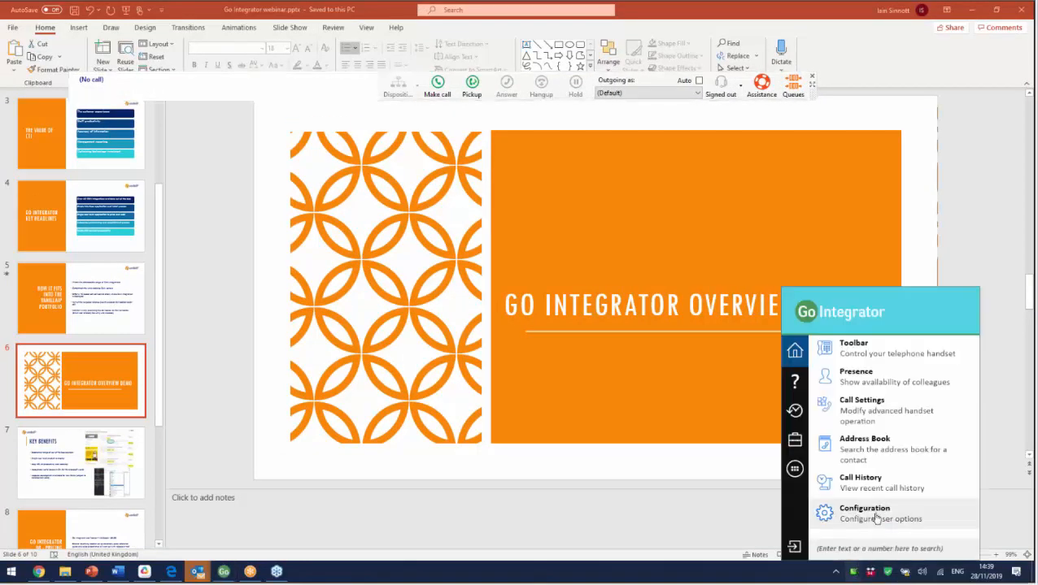
{"action": "left_click", "coordinate": [855, 376]}
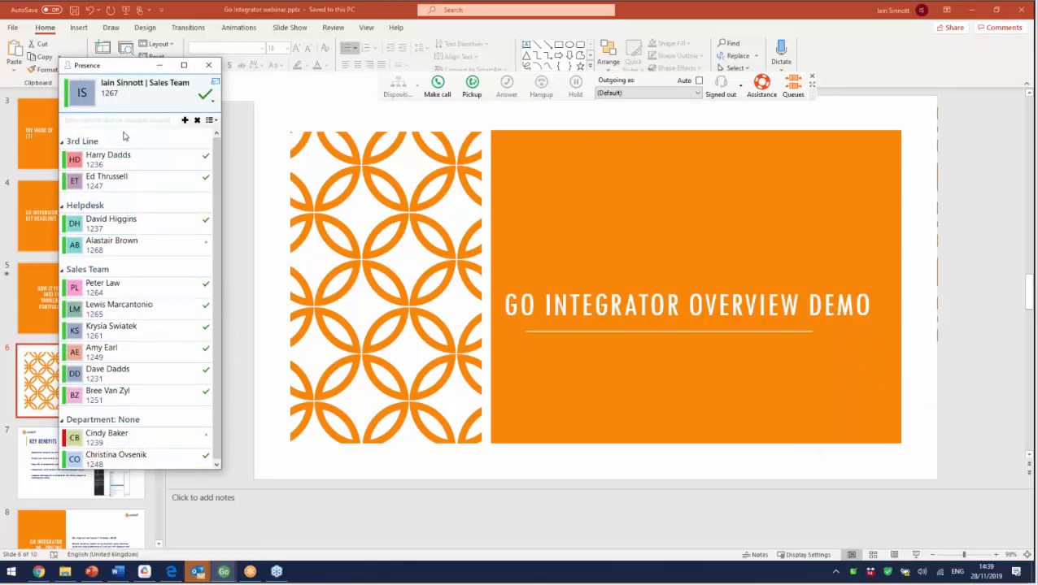
{"action": "mouse_move", "coordinate": [142, 423]}
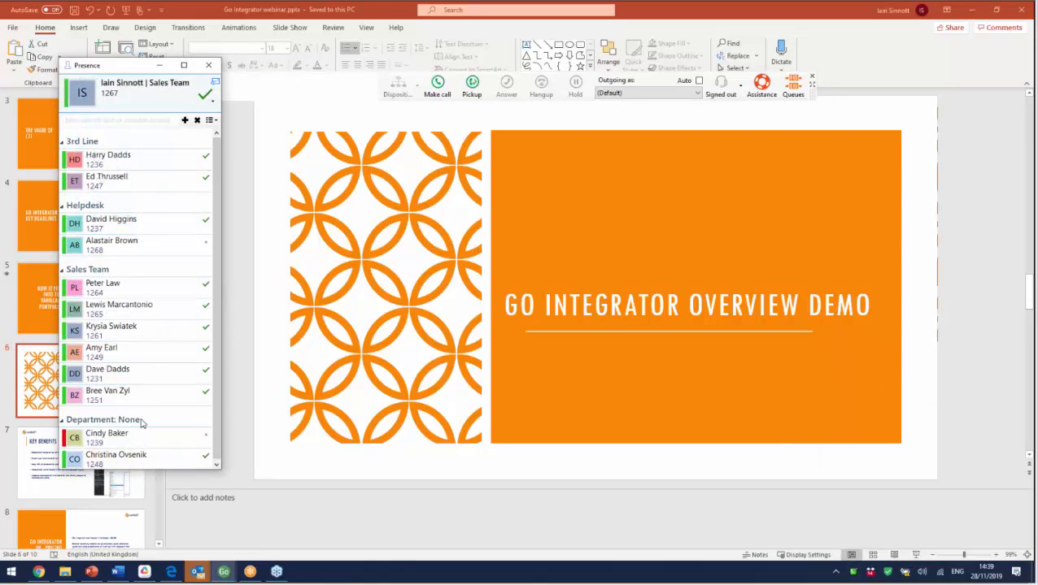
{"action": "mouse_move", "coordinate": [111, 459]}
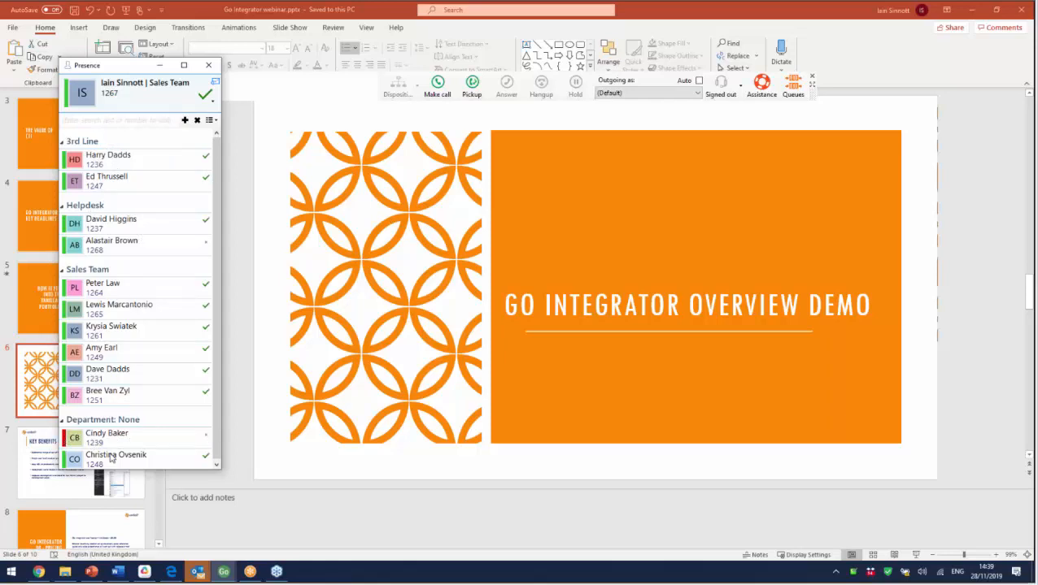
{"action": "mouse_move", "coordinate": [175, 311]}
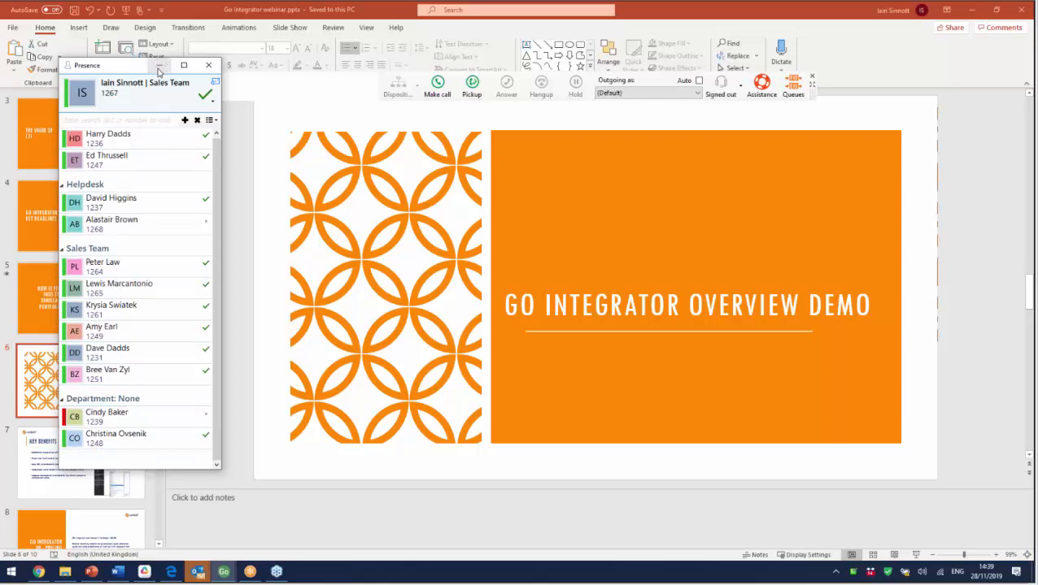
{"action": "mouse_move", "coordinate": [160, 67]}
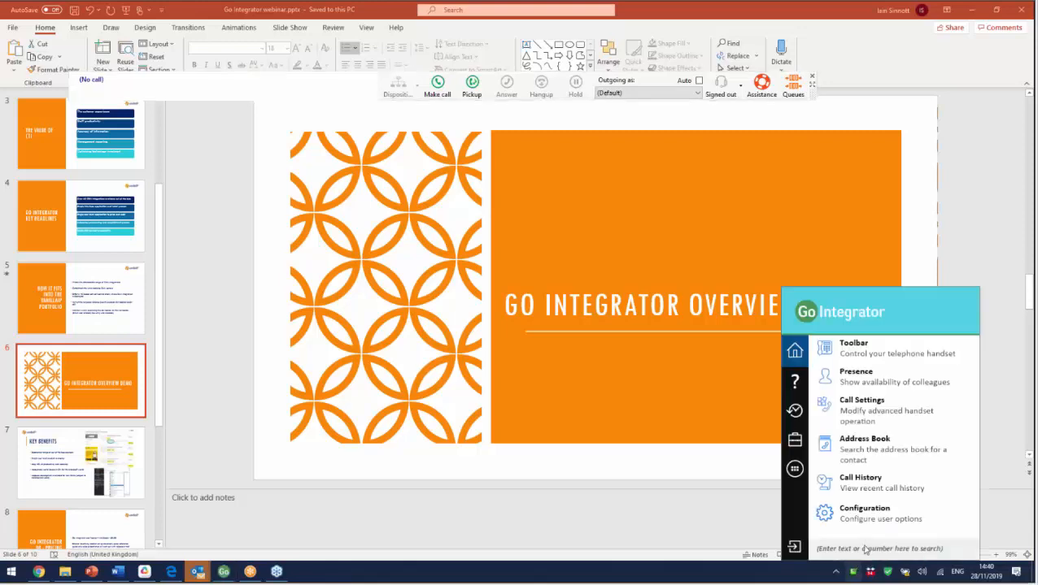
{"action": "left_click", "coordinate": [861, 400]}
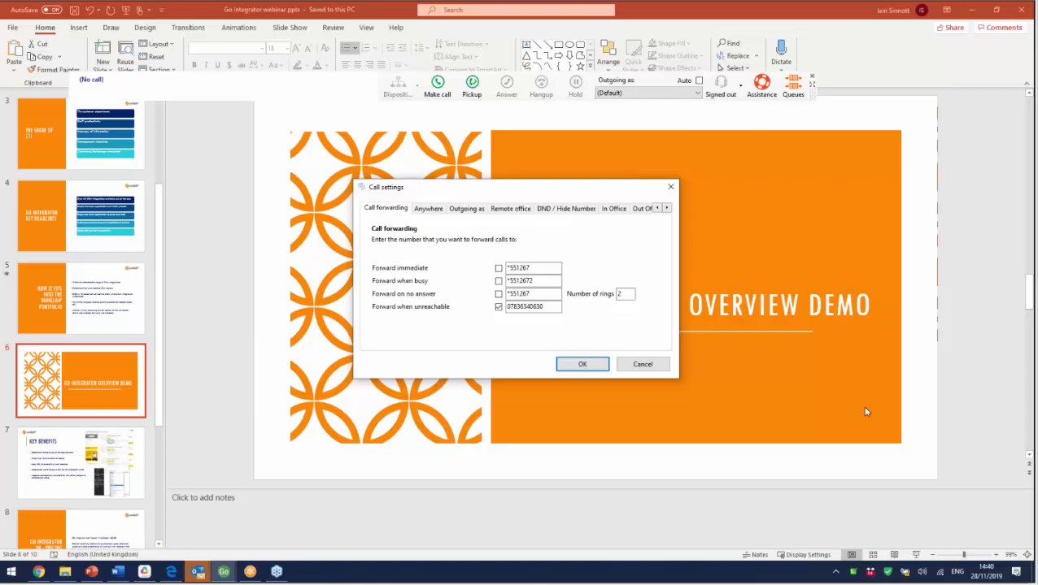
{"action": "mouse_move", "coordinate": [638, 335]}
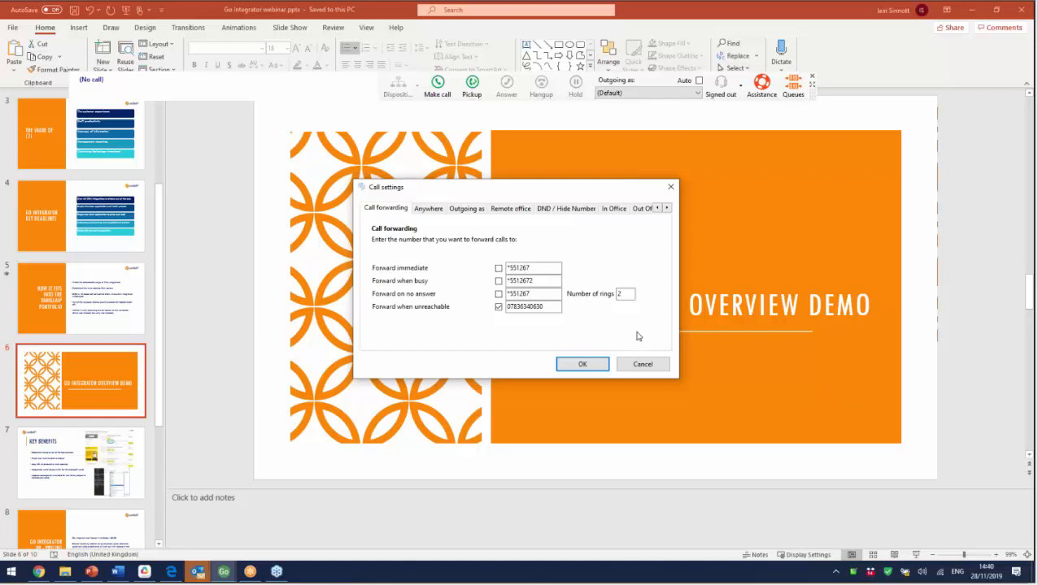
{"action": "left_click", "coordinate": [428, 208]}
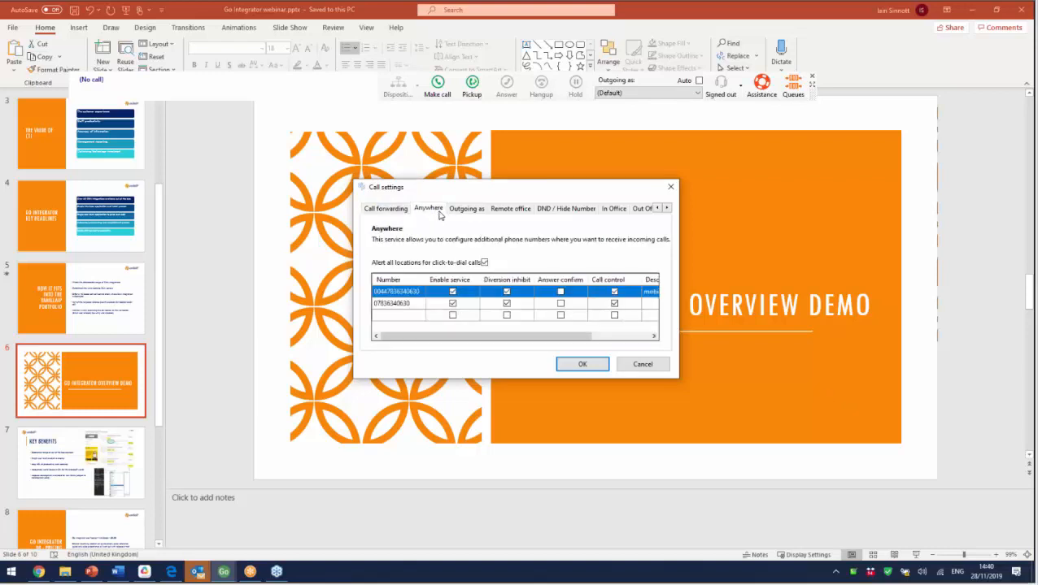
{"action": "left_click", "coordinate": [509, 208]}
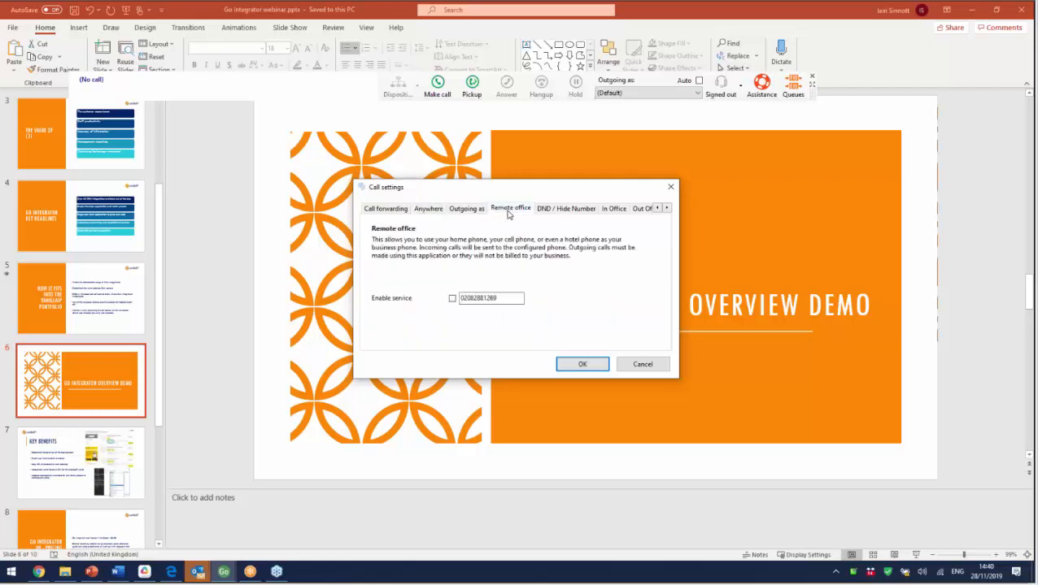
{"action": "mouse_move", "coordinate": [638, 334]}
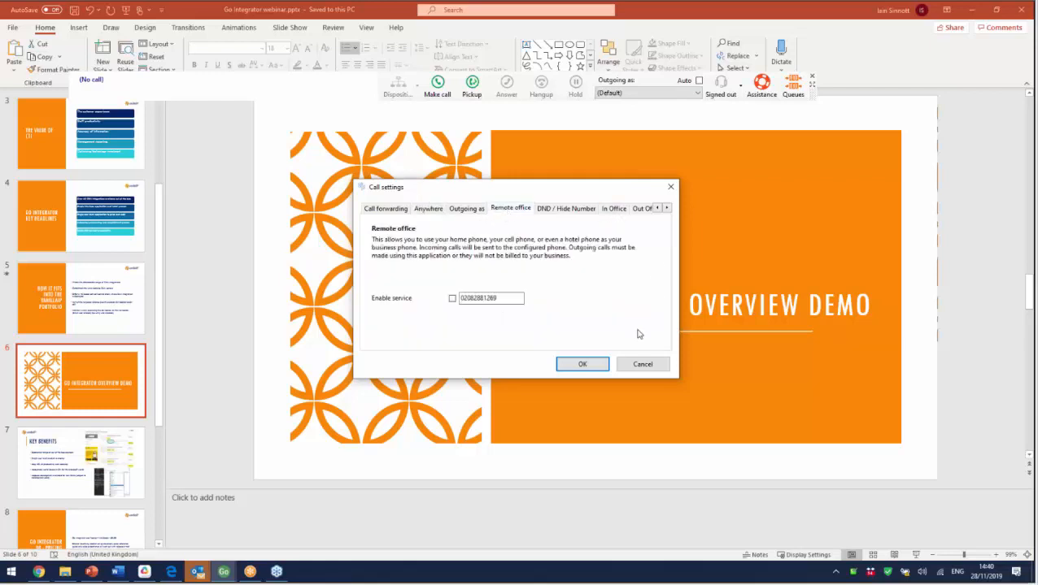
{"action": "left_click", "coordinate": [643, 363]}
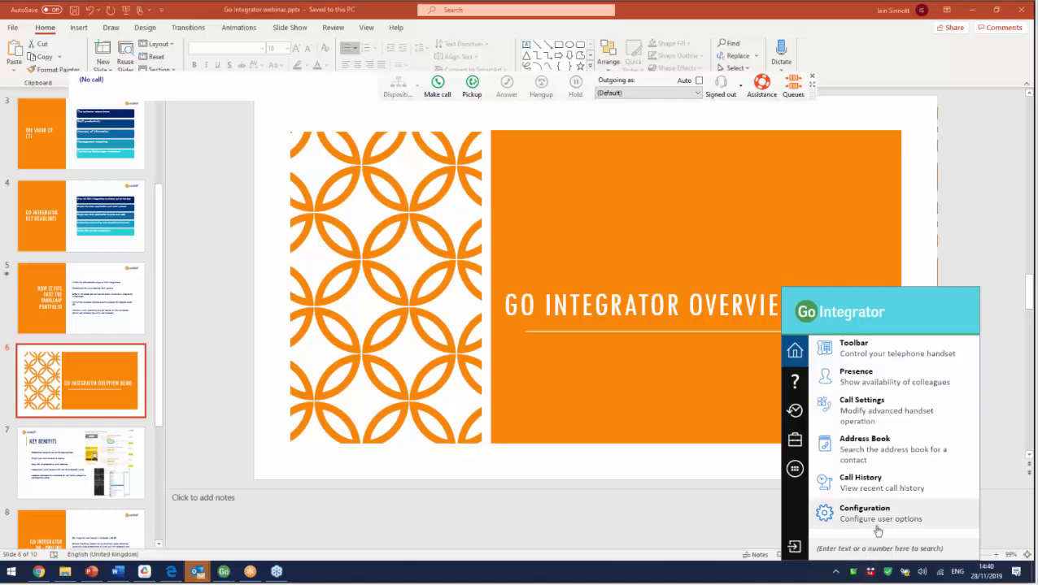
{"action": "mouse_move", "coordinate": [871, 486]}
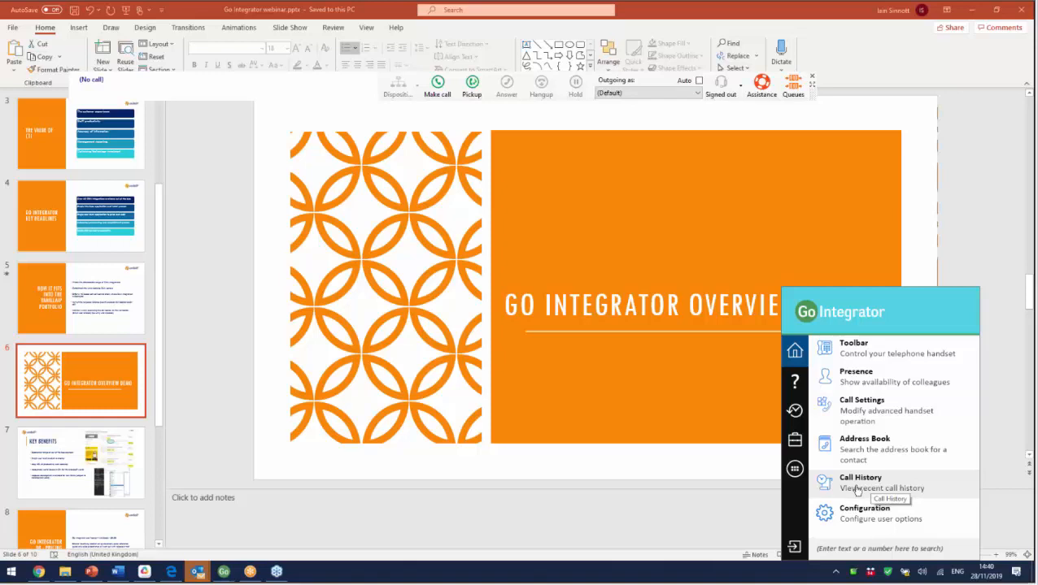
{"action": "mouse_move", "coordinate": [826, 519]}
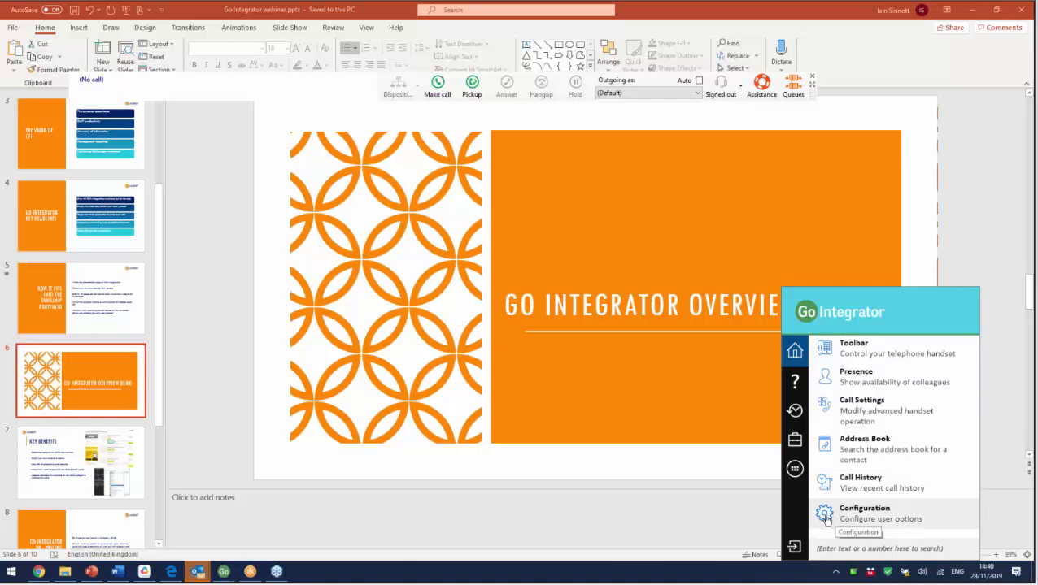
Step: Open Go Integrator Configuration and start adding a new integration
{"action": "left_click", "coordinate": [863, 513]}
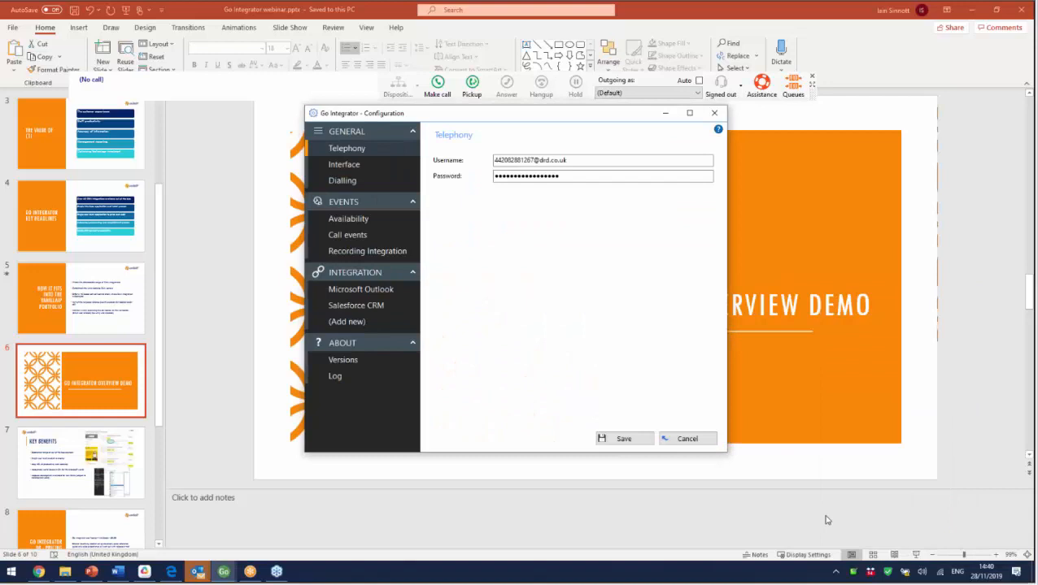
{"action": "mouse_move", "coordinate": [657, 405]}
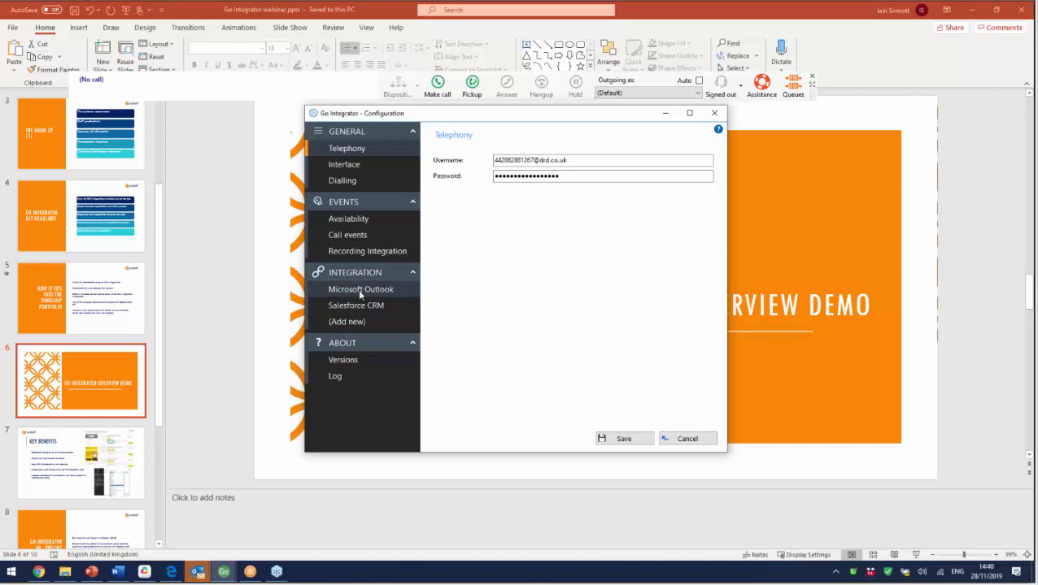
{"action": "mouse_move", "coordinate": [355, 305]}
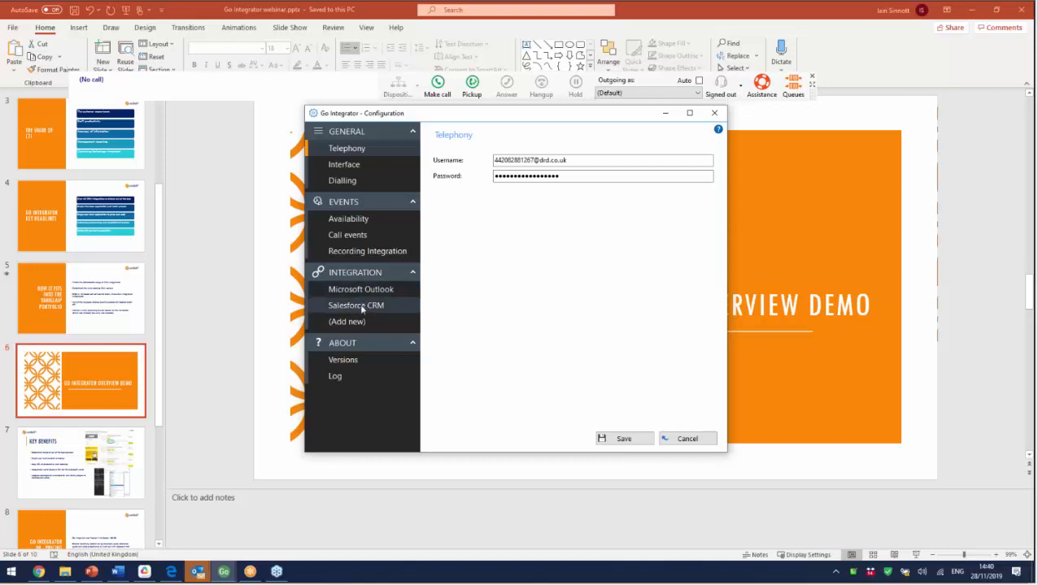
{"action": "left_click", "coordinate": [346, 322]}
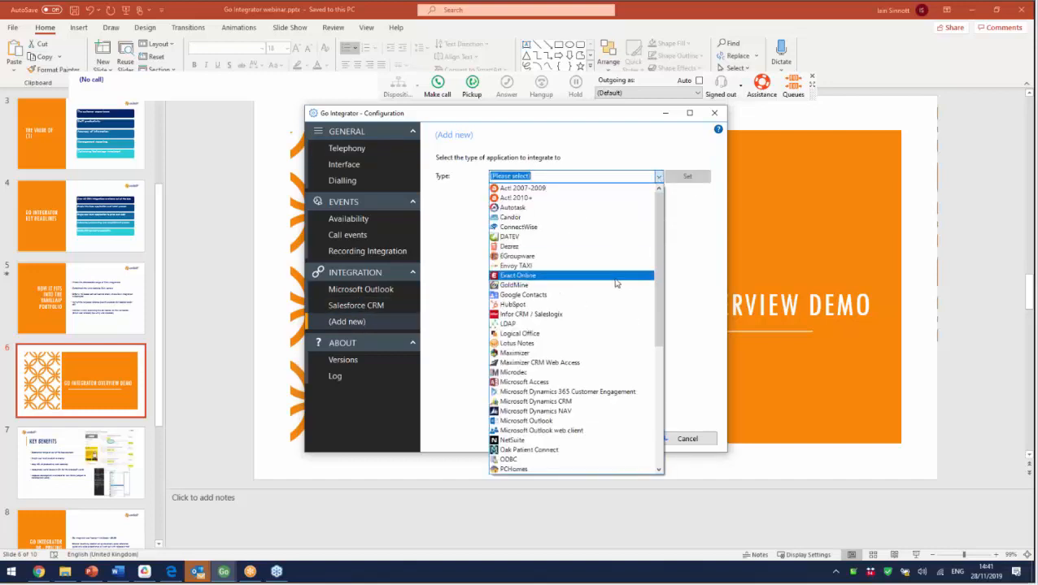
Step: Choose Teamleader as the new integration type and set it
{"action": "scroll", "scroll_direction": "down", "scroll_amount": 3}
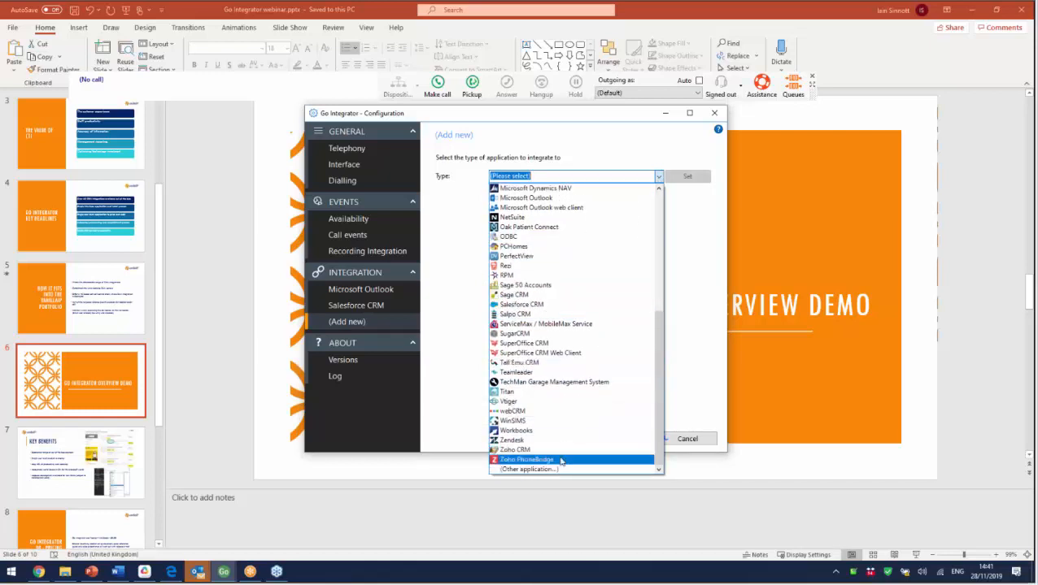
{"action": "mouse_move", "coordinate": [548, 440]}
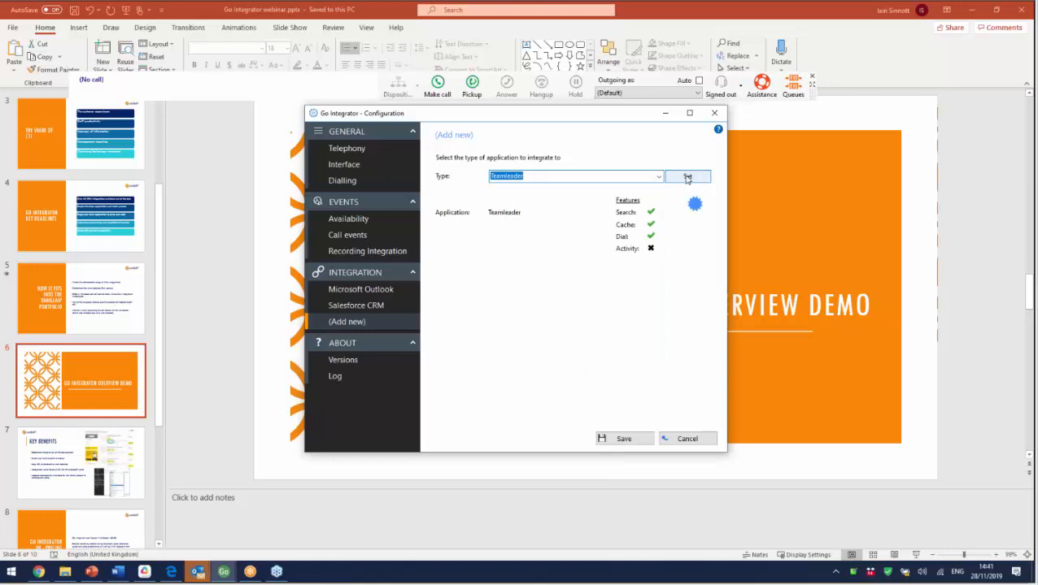
{"action": "left_click", "coordinate": [687, 176]}
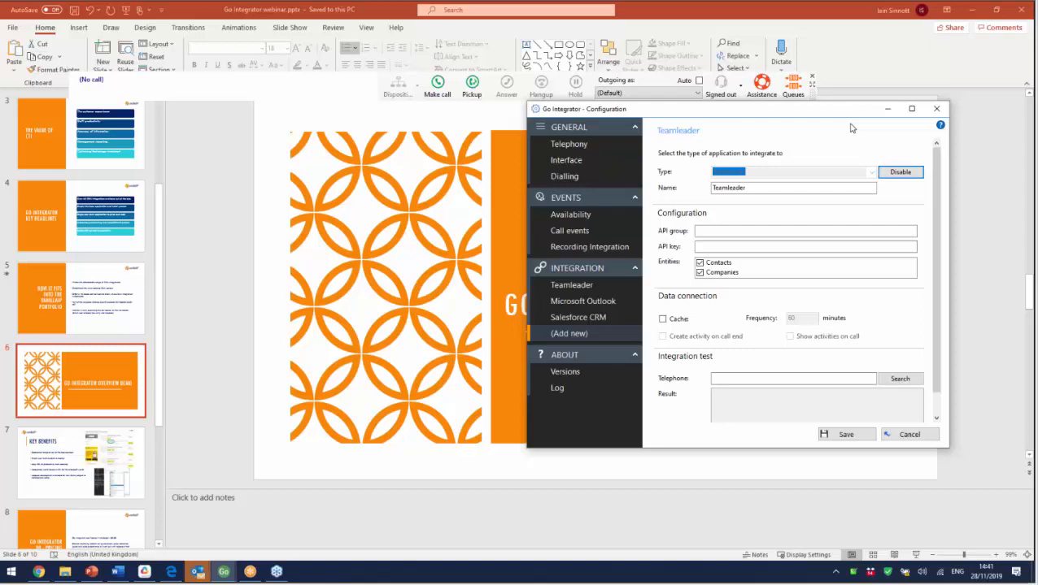
Step: Read through the Teamleader Addin Guide and close it
{"action": "left_click", "coordinate": [940, 125]}
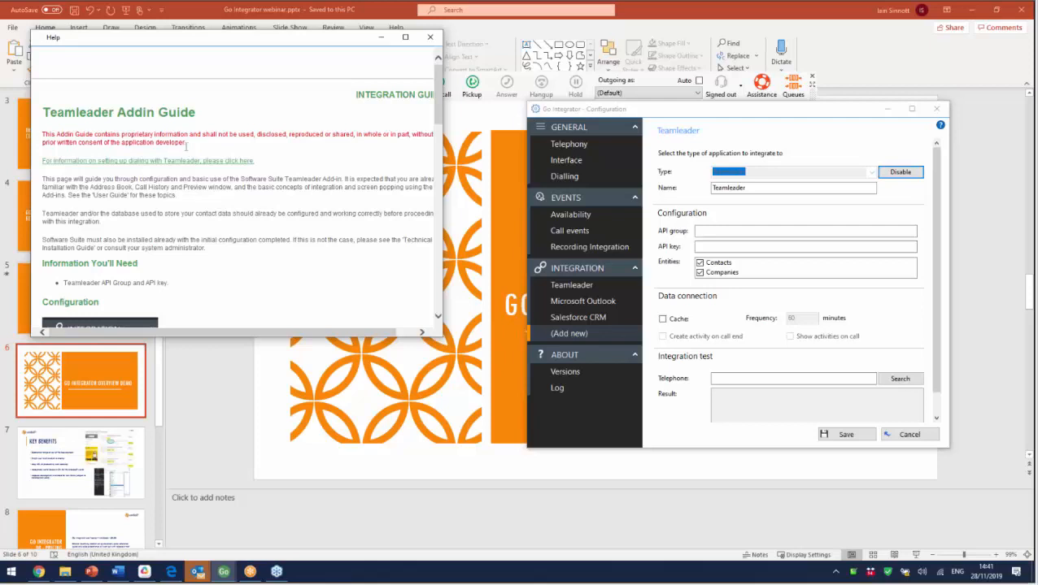
{"action": "scroll", "scroll_direction": "down", "scroll_amount": 3}
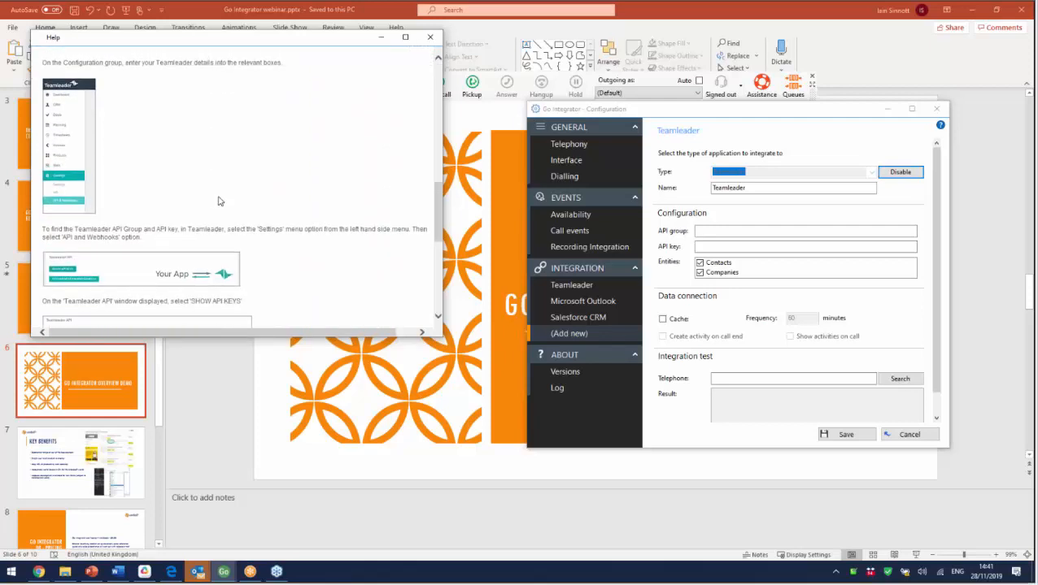
{"action": "scroll", "scroll_direction": "down", "scroll_amount": 3}
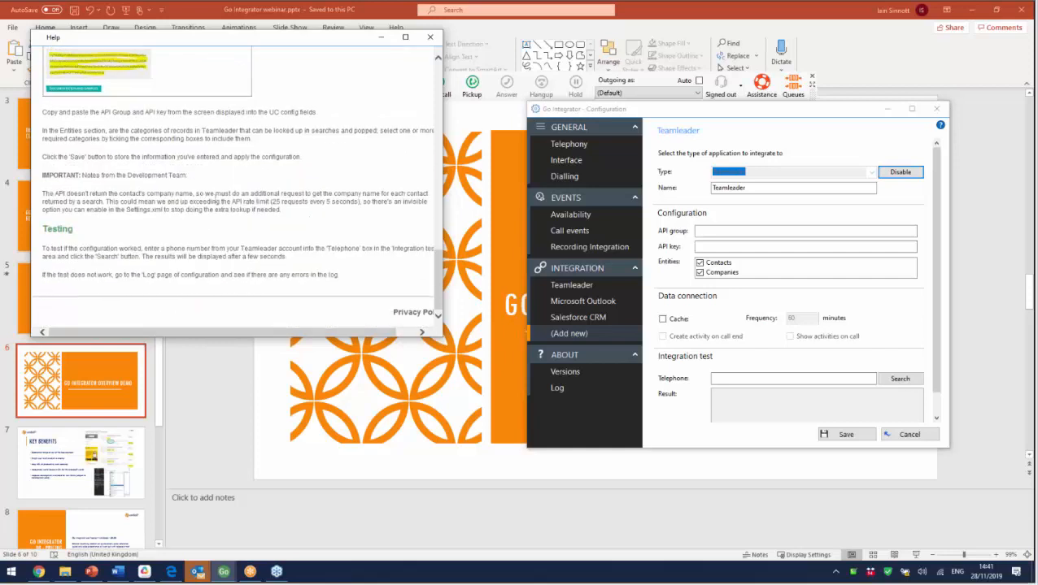
{"action": "mouse_move", "coordinate": [392, 69]}
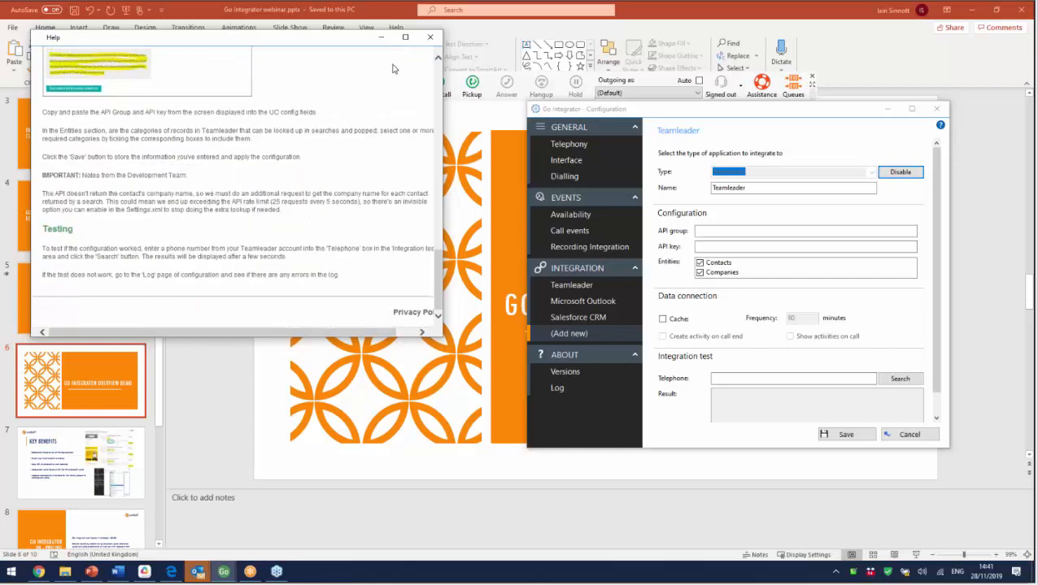
{"action": "left_click", "coordinate": [430, 37]}
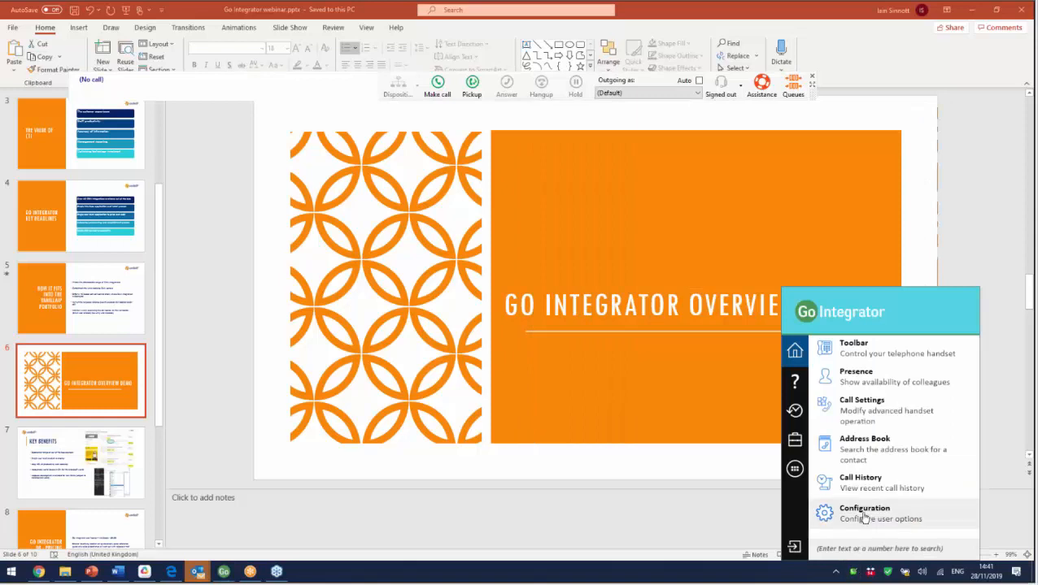
Step: Review call events settings (show contact on answer and outbound), then close Configuration
{"action": "left_click", "coordinate": [864, 512]}
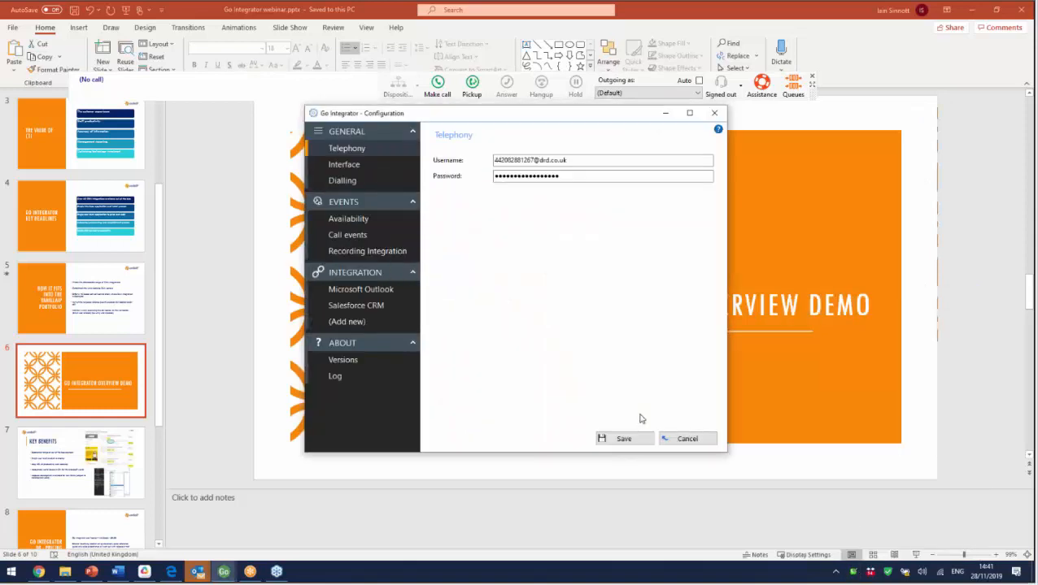
{"action": "mouse_move", "coordinate": [467, 341]}
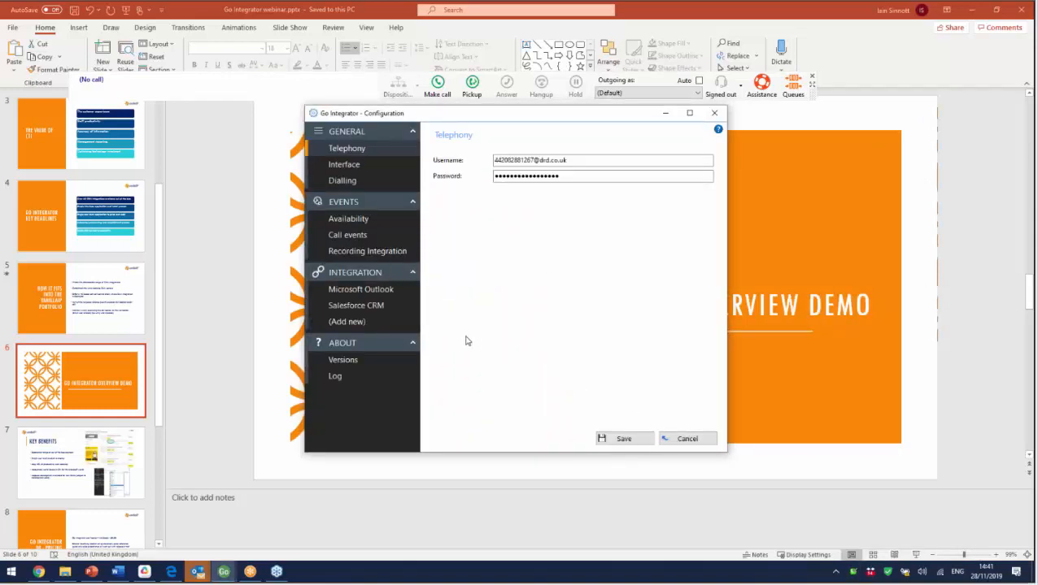
{"action": "mouse_move", "coordinate": [431, 346]}
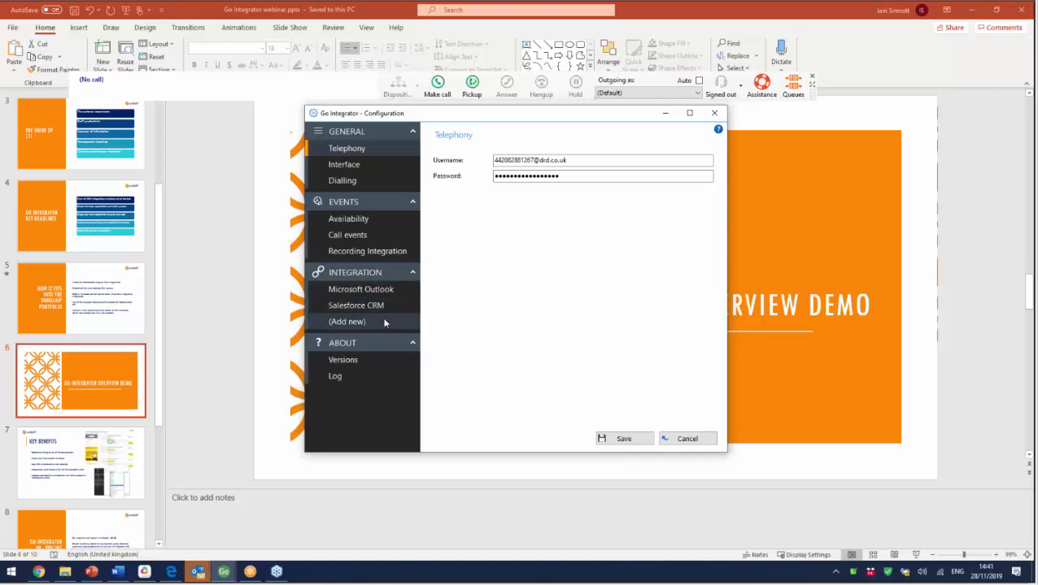
{"action": "left_click", "coordinate": [348, 235]}
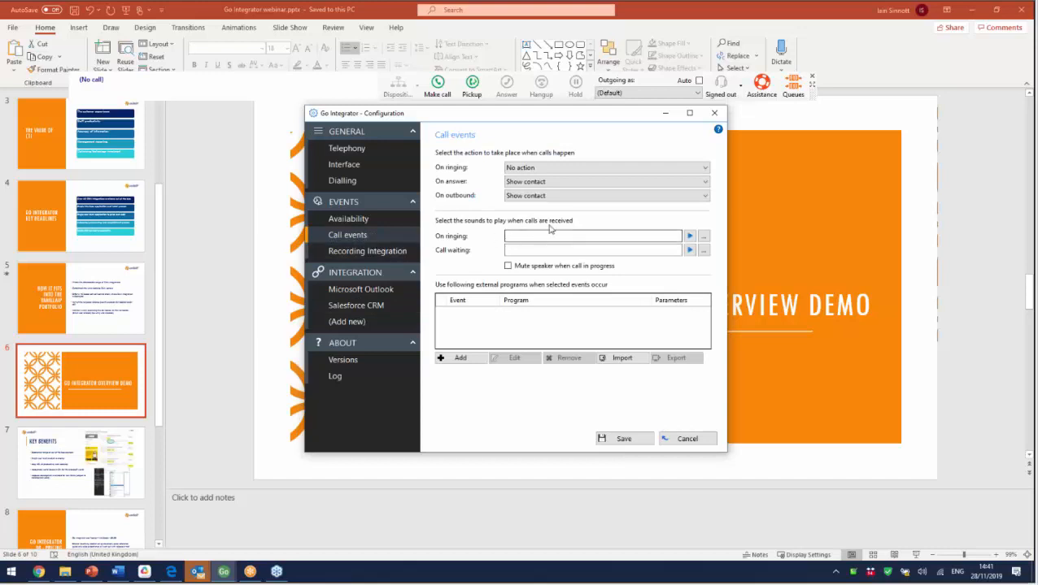
{"action": "mouse_move", "coordinate": [462, 213]}
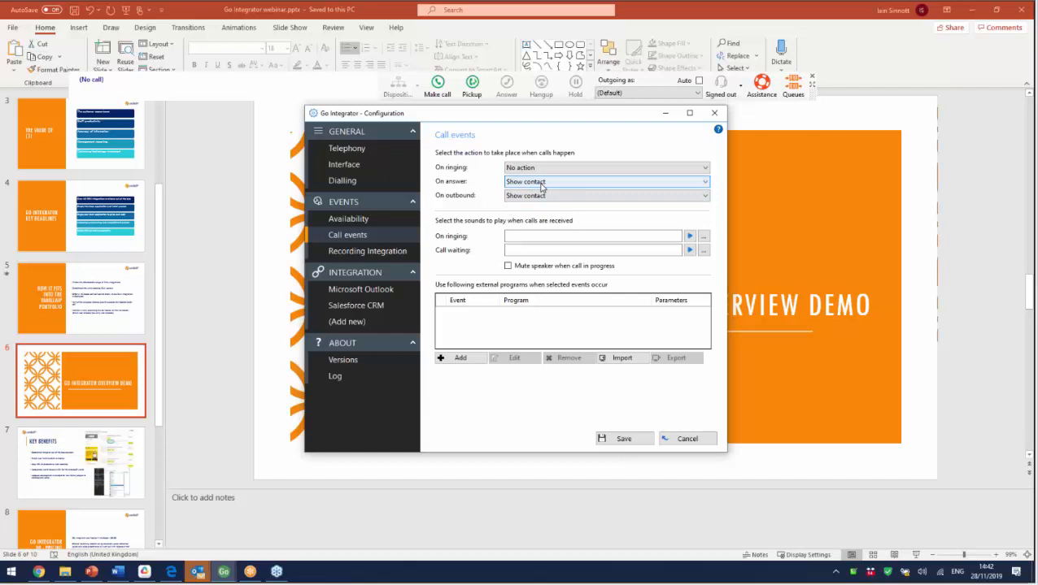
{"action": "mouse_move", "coordinate": [597, 188]}
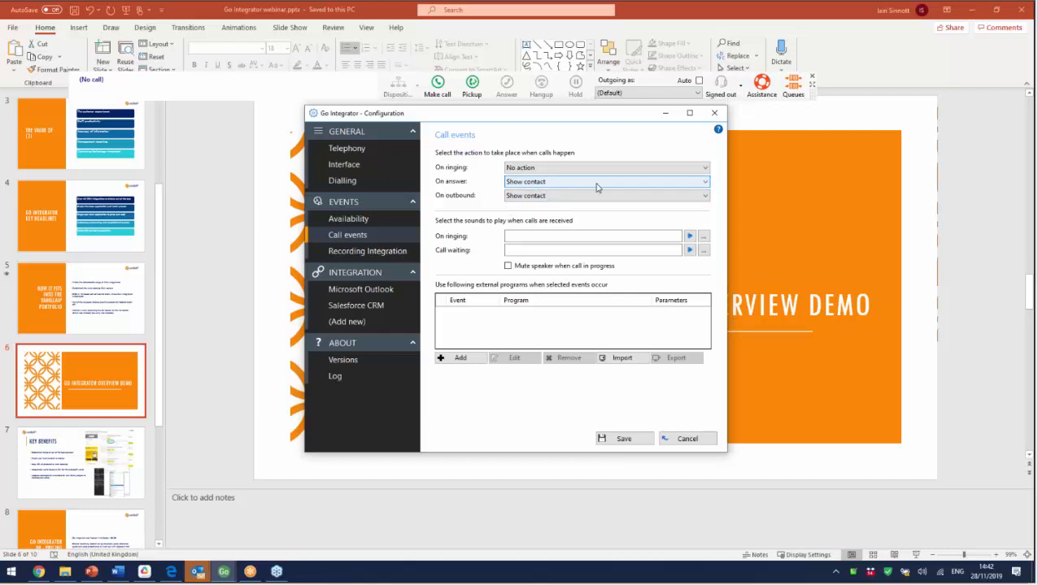
{"action": "mouse_move", "coordinate": [683, 167]}
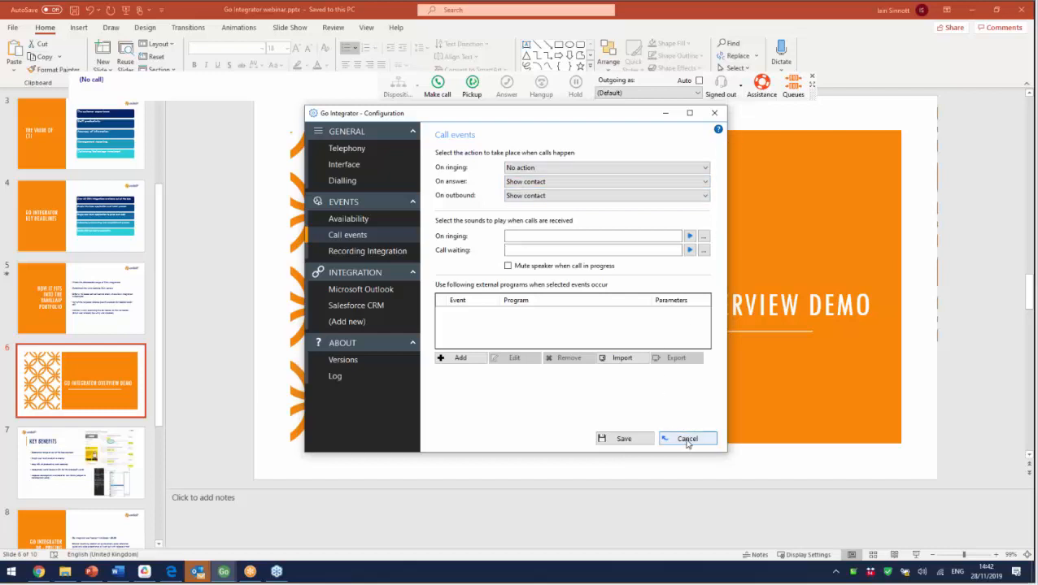
{"action": "left_click", "coordinate": [687, 439]}
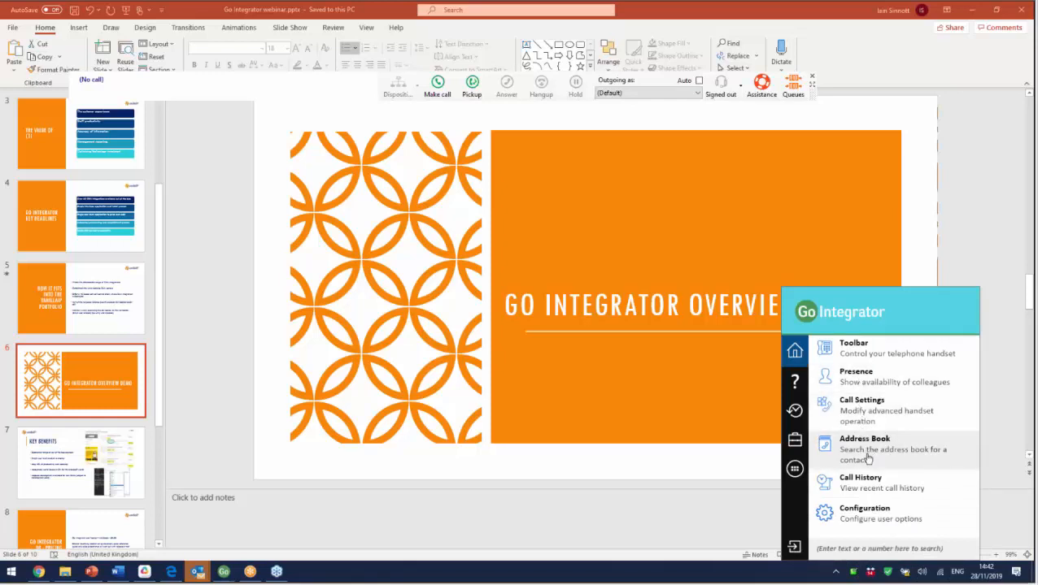
{"action": "left_click", "coordinate": [864, 449]}
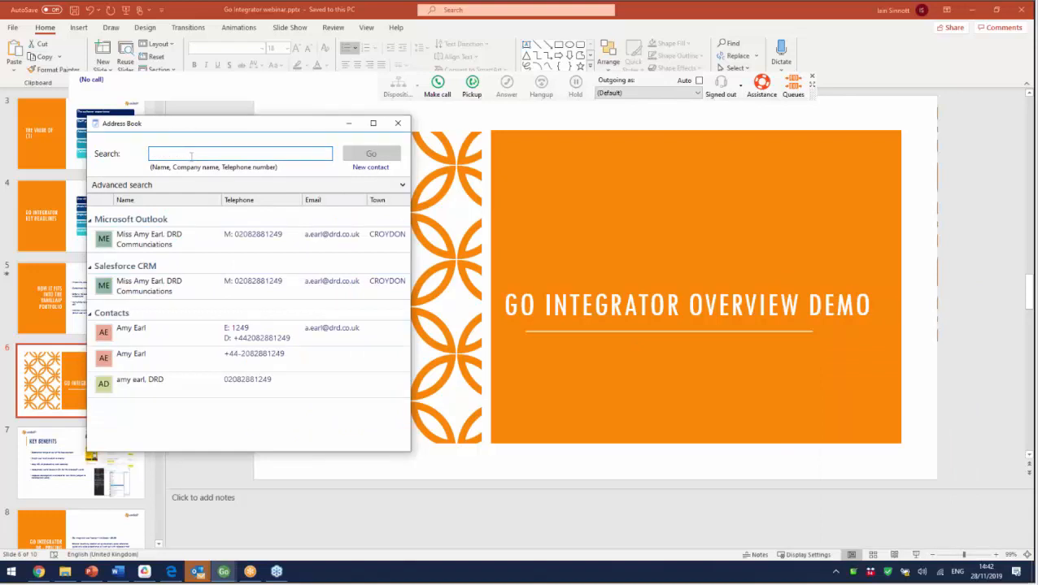
{"action": "type", "text": "amy"}
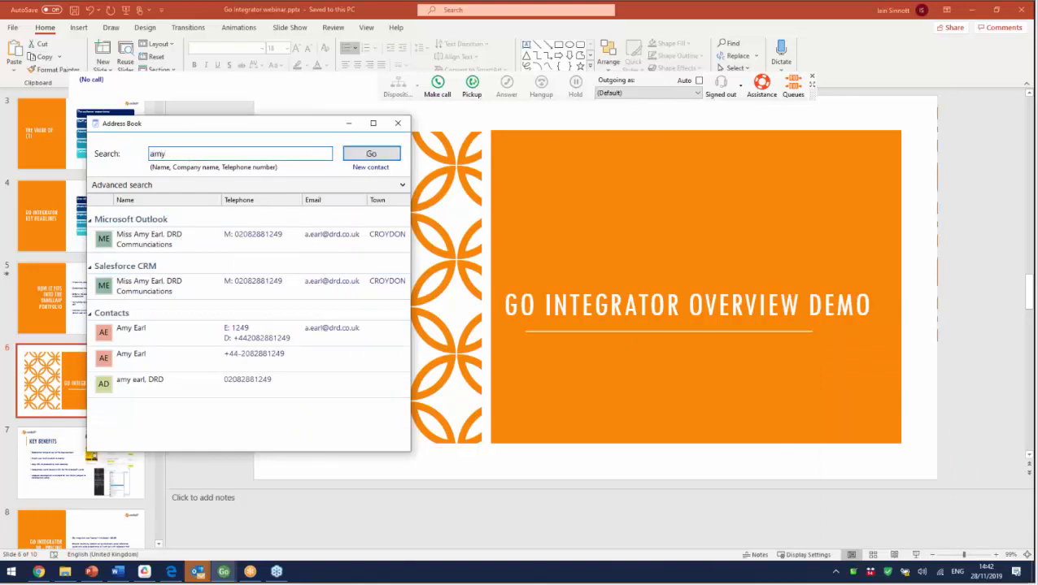
{"action": "type", "text": "earl"}
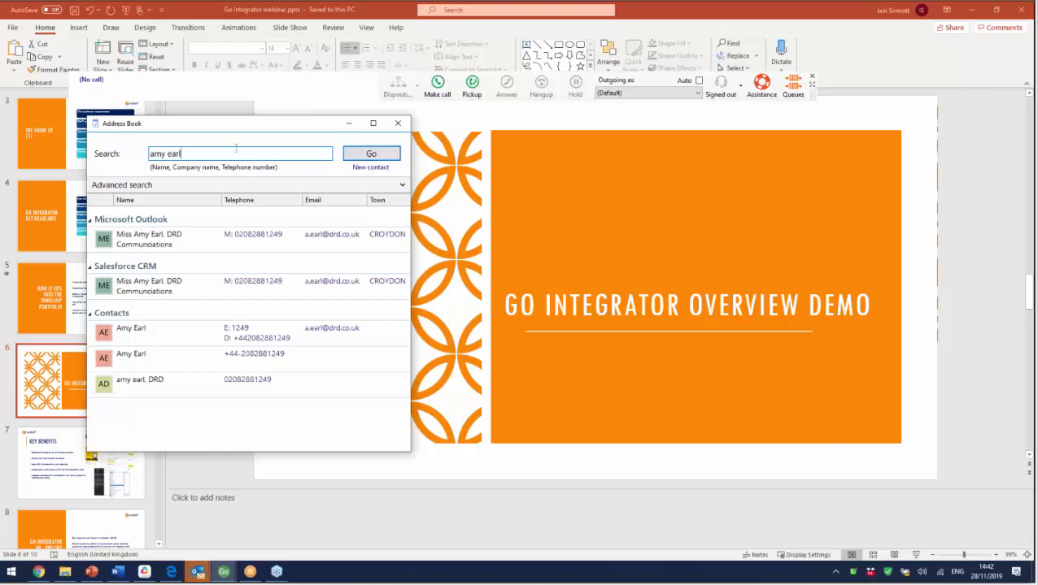
{"action": "left_click", "coordinate": [371, 154]}
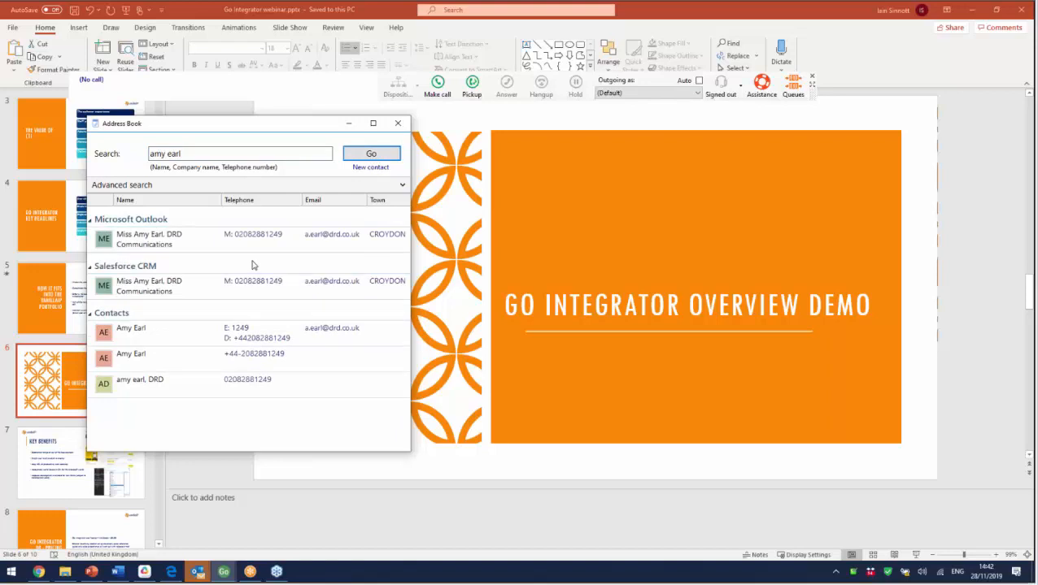
{"action": "mouse_move", "coordinate": [149, 238]}
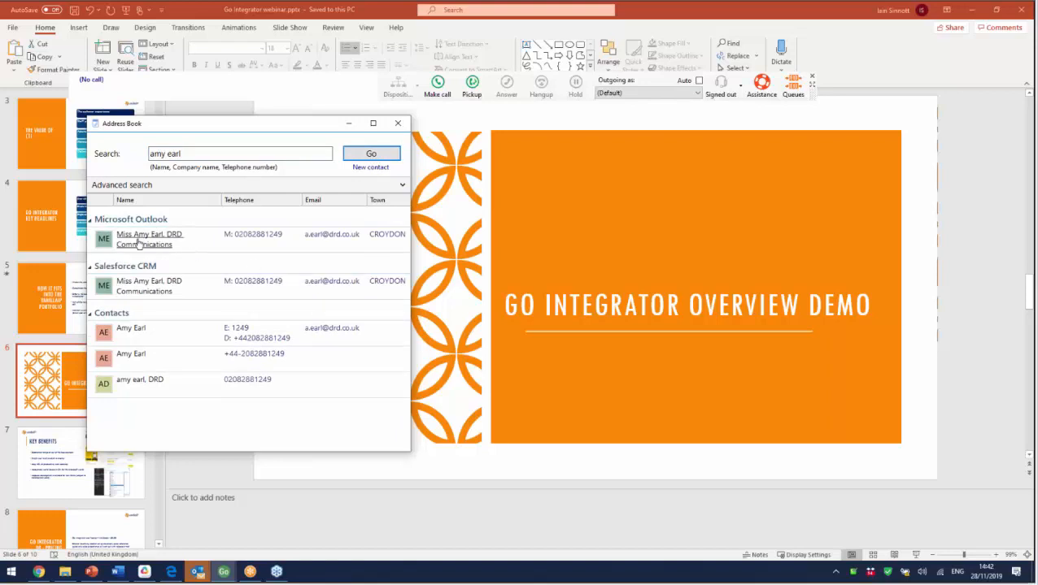
{"action": "mouse_move", "coordinate": [151, 285]}
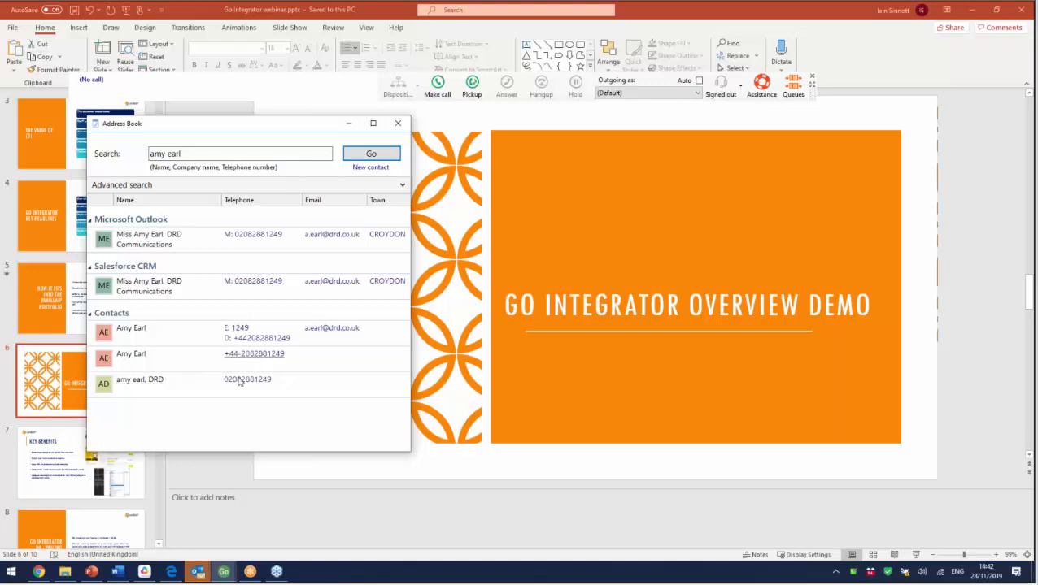
{"action": "mouse_move", "coordinate": [219, 402]}
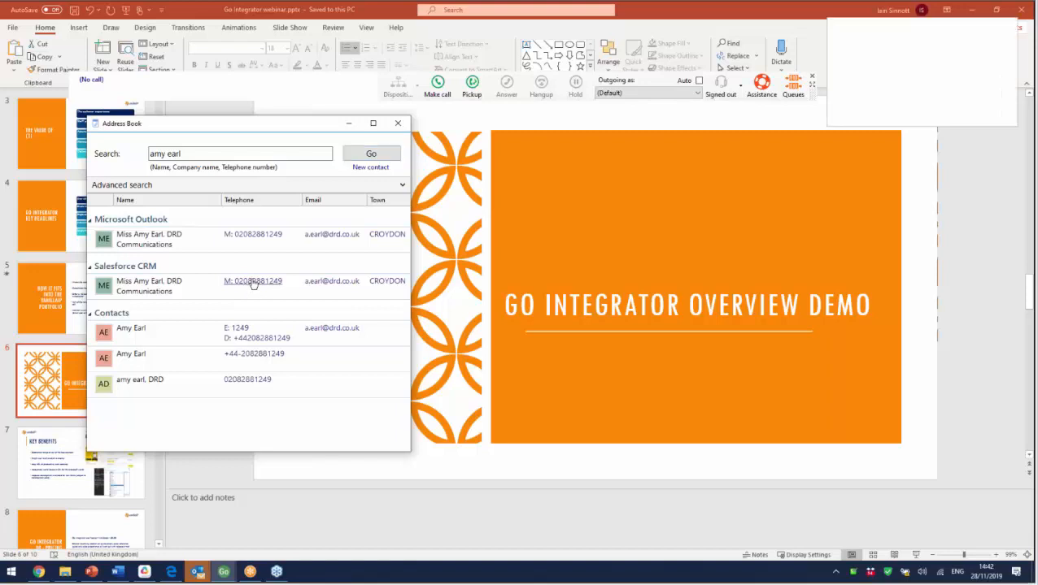
{"action": "left_click", "coordinate": [252, 282]}
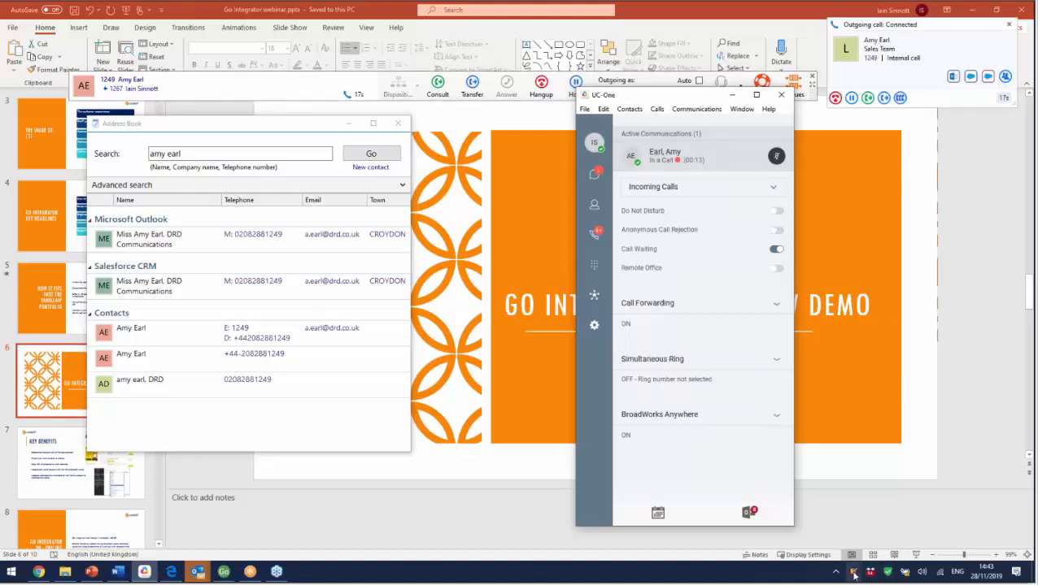
{"action": "mouse_move", "coordinate": [972, 76]}
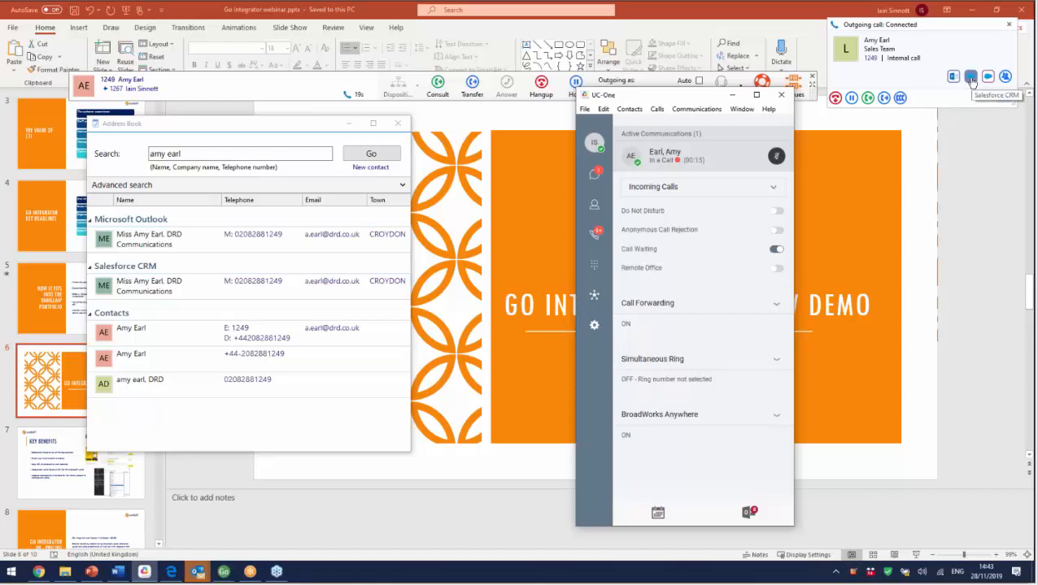
{"action": "mouse_move", "coordinate": [988, 77]}
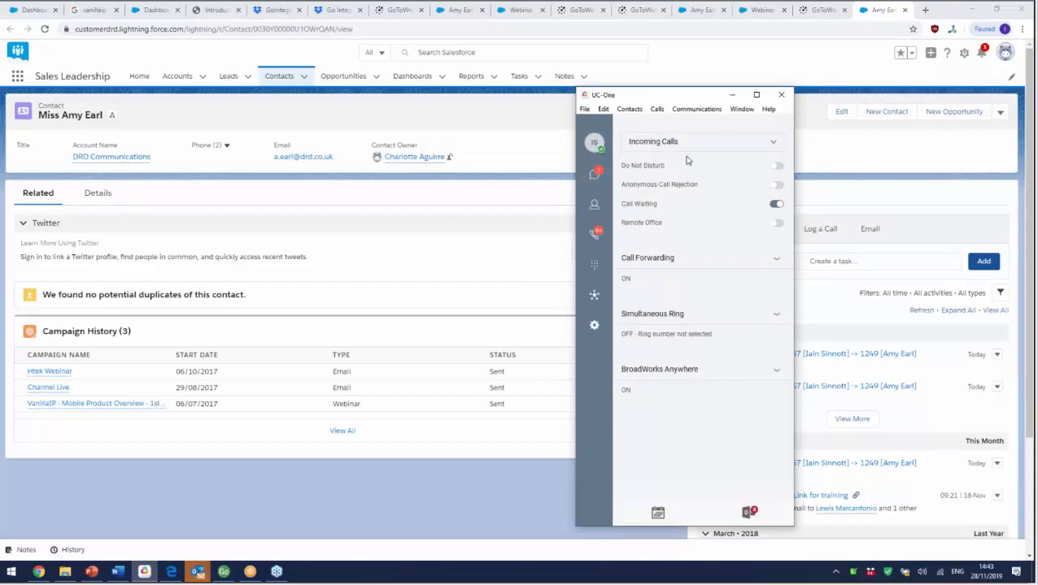
{"action": "mouse_move", "coordinate": [718, 99]}
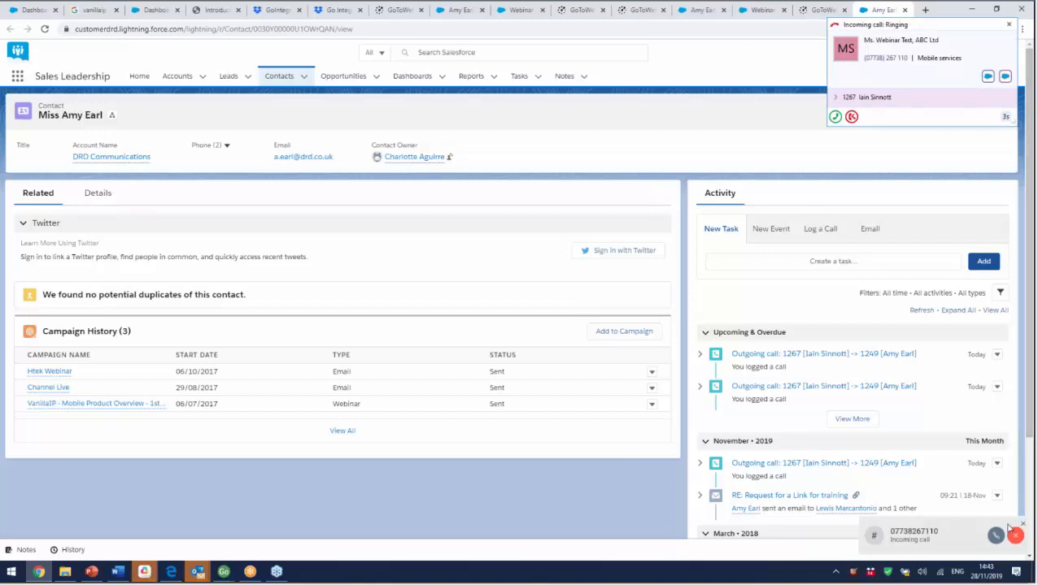
Step: Answer Ms. Webinar Test's call, view her Salesforce lead, and hide UC-One
{"action": "left_click", "coordinate": [834, 116]}
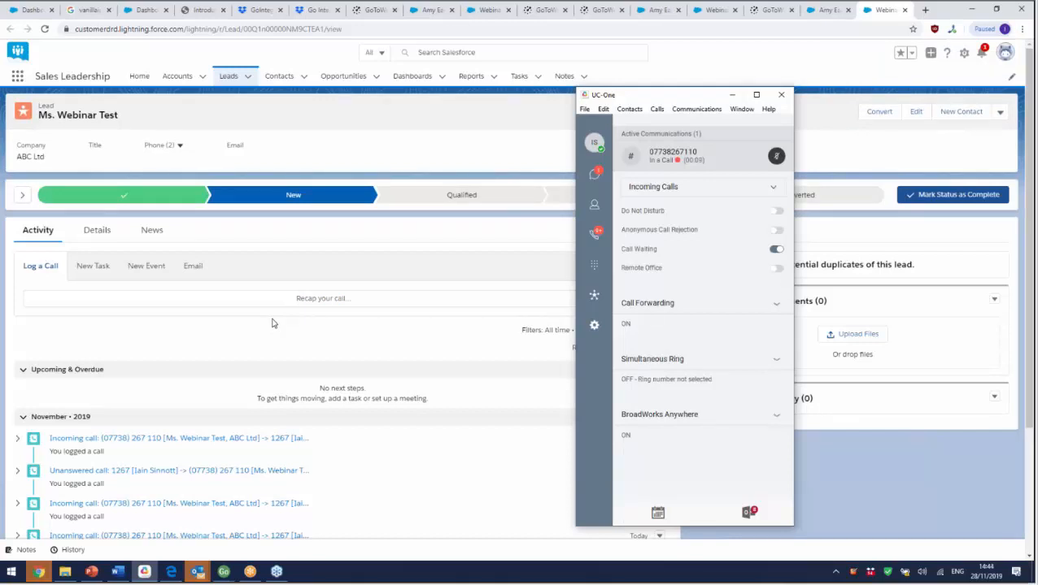
{"action": "mouse_move", "coordinate": [594, 252]}
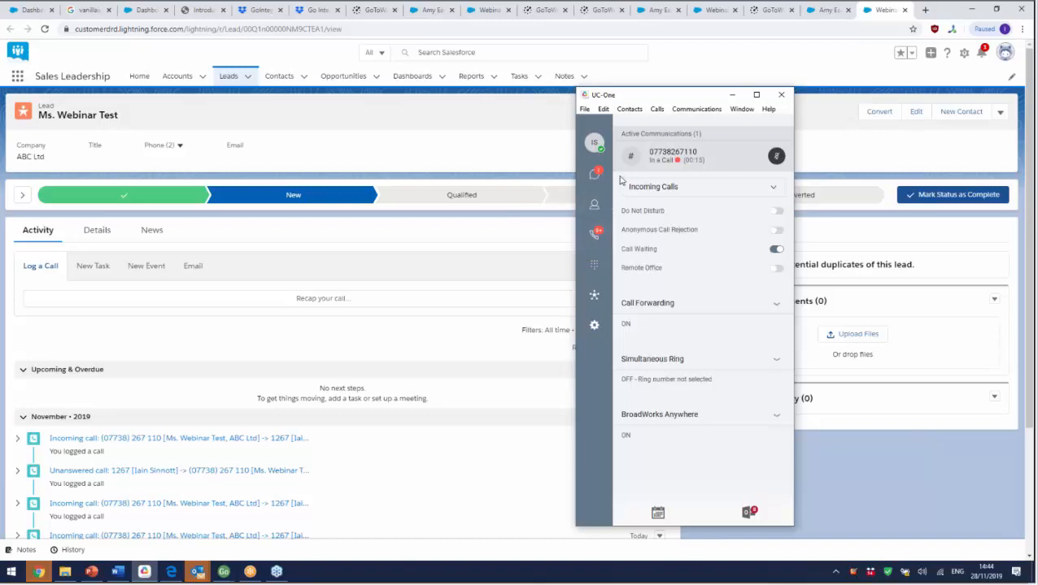
{"action": "left_click", "coordinate": [631, 156]}
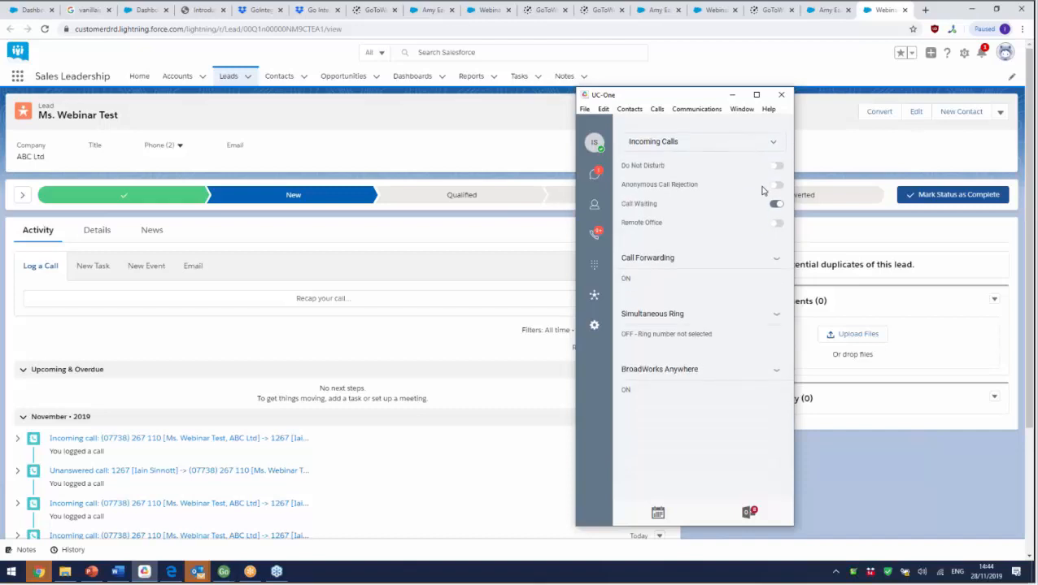
{"action": "left_click", "coordinate": [779, 95]}
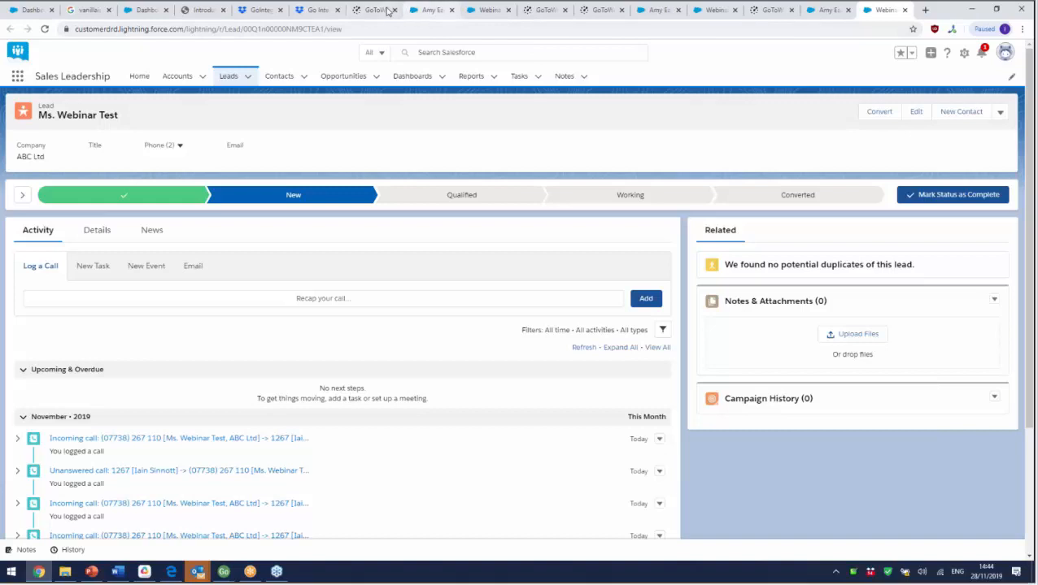
{"action": "mouse_move", "coordinate": [259, 9]}
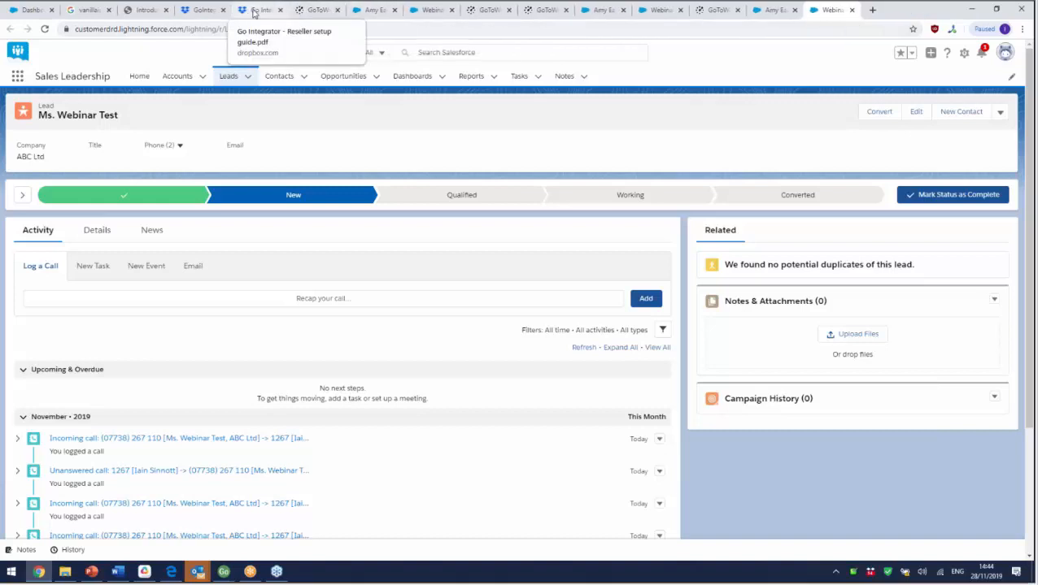
Step: Bring up the VanillaIP 'Introduces Go Integrator' email tab and scroll through its key dates and webinar details
{"action": "left_click", "coordinate": [333, 10]}
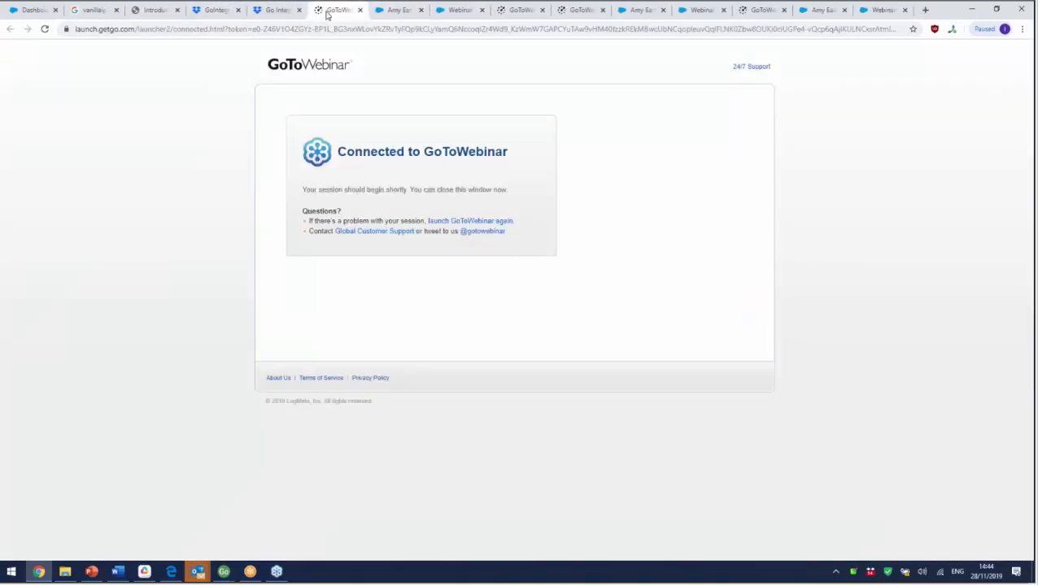
{"action": "left_click", "coordinate": [155, 9]}
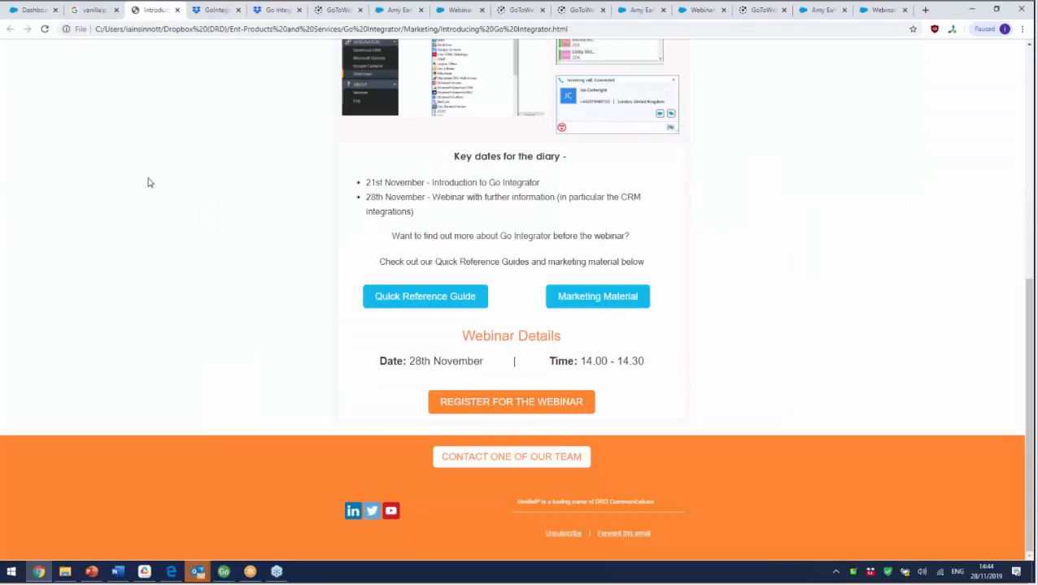
{"action": "scroll", "scroll_direction": "up", "scroll_amount": 3}
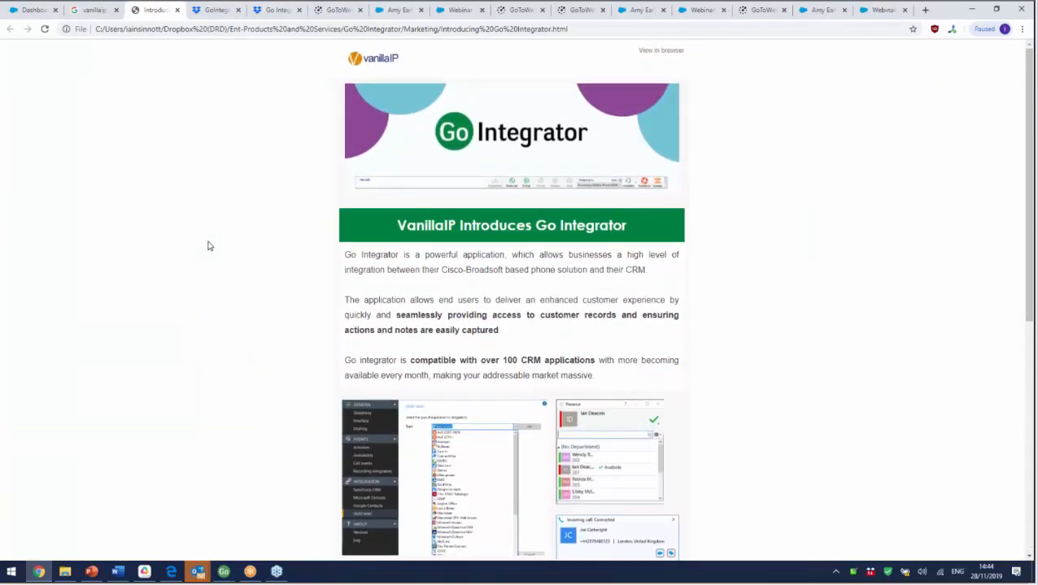
{"action": "scroll", "scroll_direction": "down", "scroll_amount": 3}
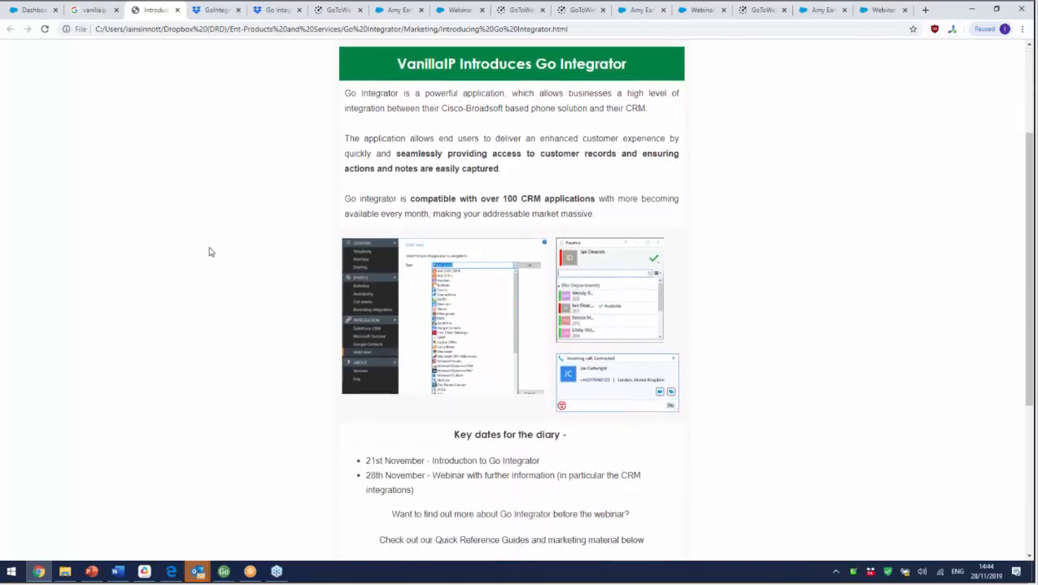
{"action": "scroll", "scroll_direction": "down", "scroll_amount": 3}
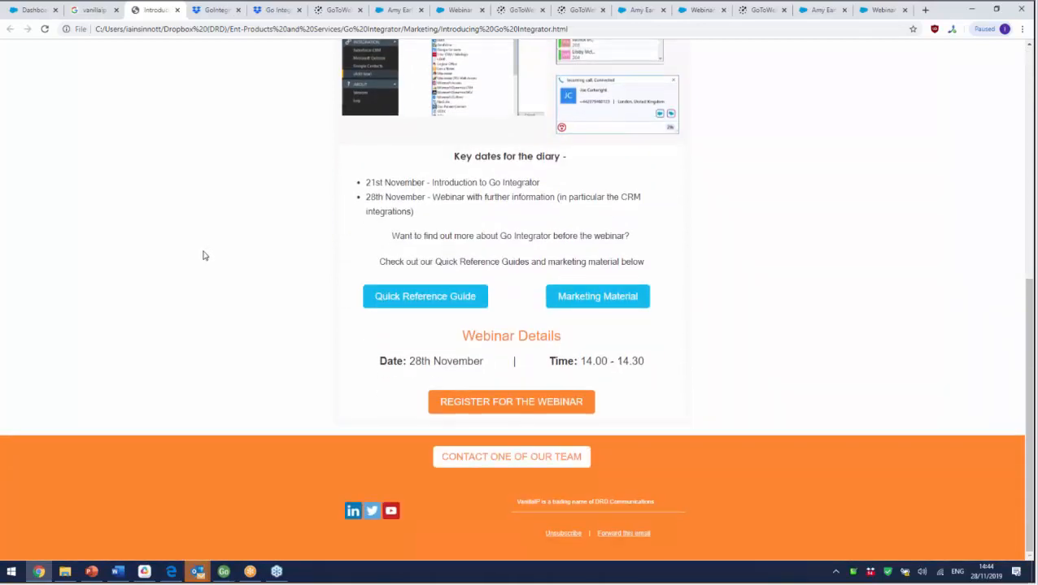
{"action": "scroll", "scroll_direction": "up", "scroll_amount": 3}
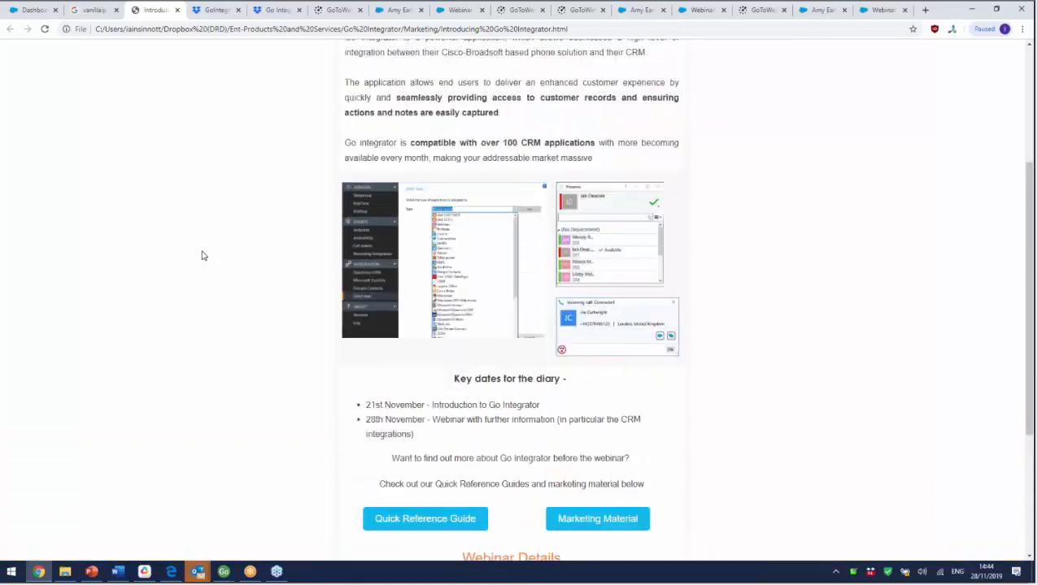
{"action": "scroll", "scroll_direction": "down", "scroll_amount": 3}
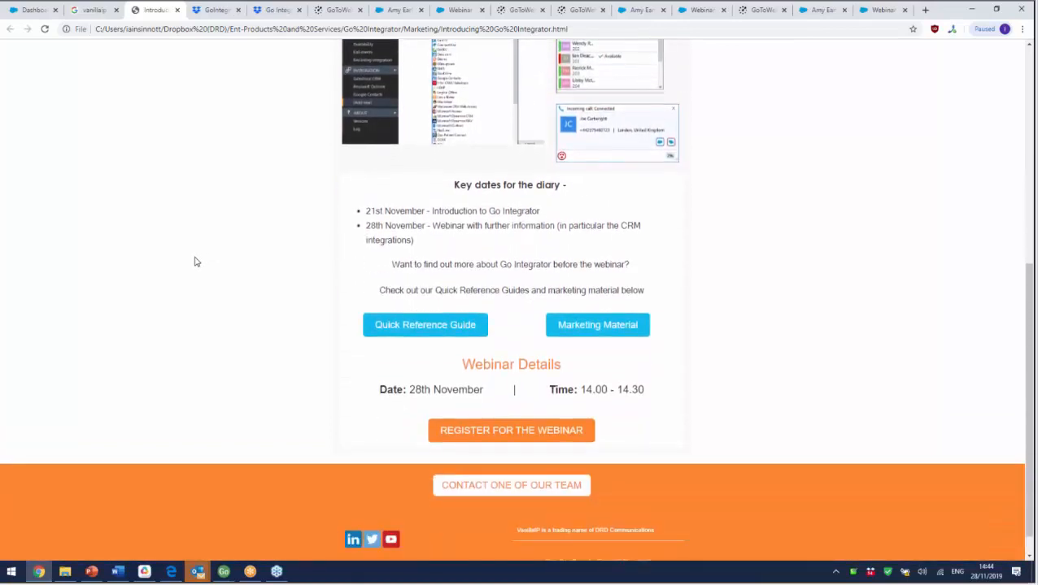
{"action": "scroll", "scroll_direction": "down", "scroll_amount": 3}
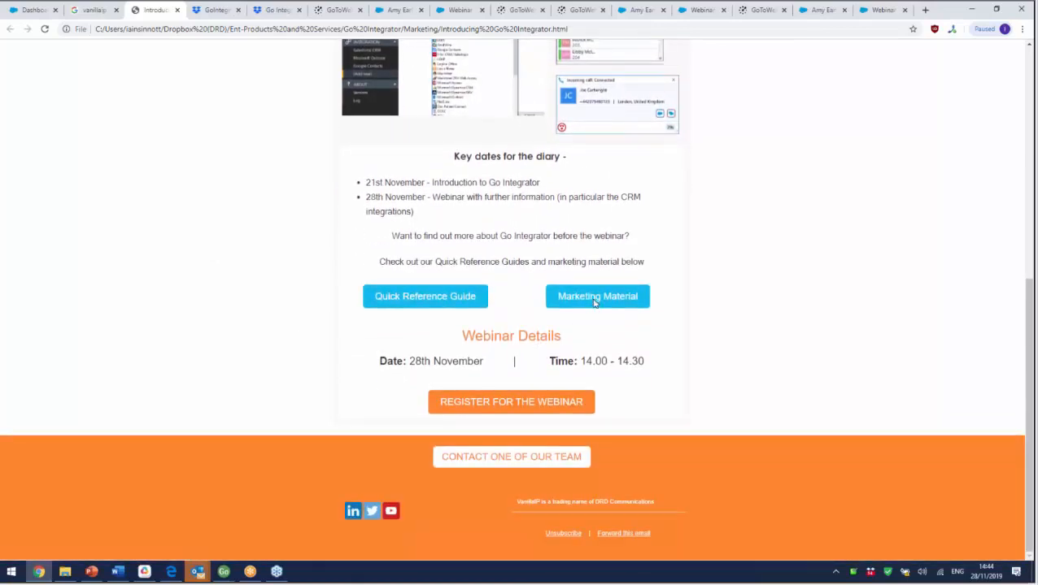
Step: Preview the reseller setup guide PDF from Dropbox Technical Documents, then return to the PowerPoint deck
{"action": "left_click", "coordinate": [596, 296]}
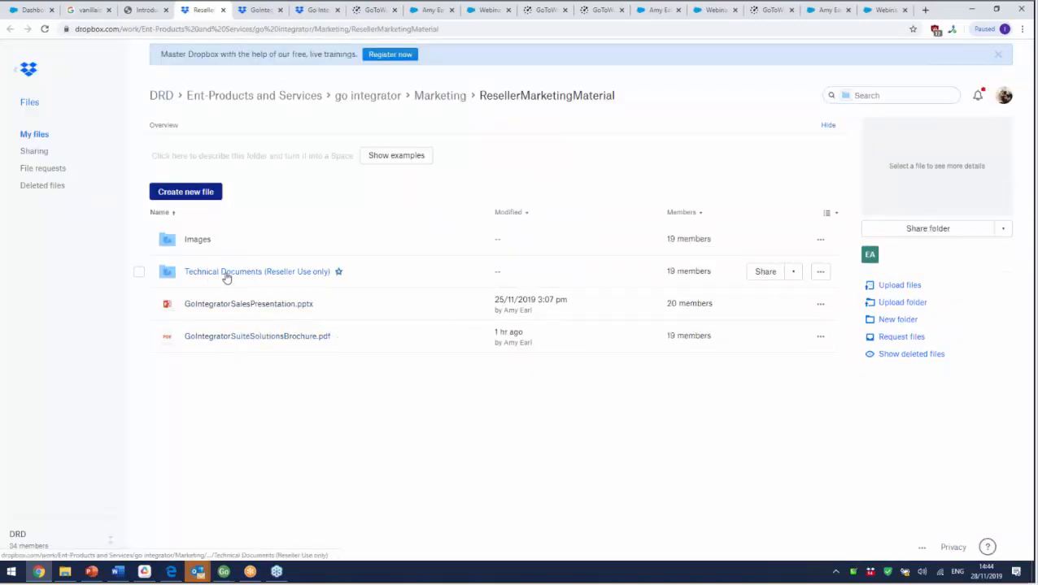
{"action": "left_click", "coordinate": [257, 271]}
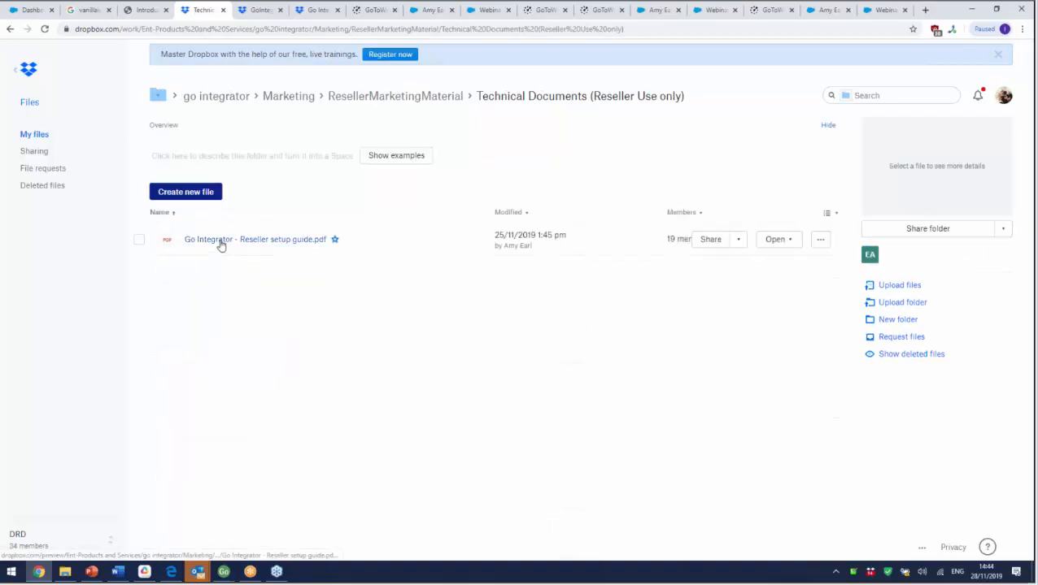
{"action": "left_click", "coordinate": [254, 239]}
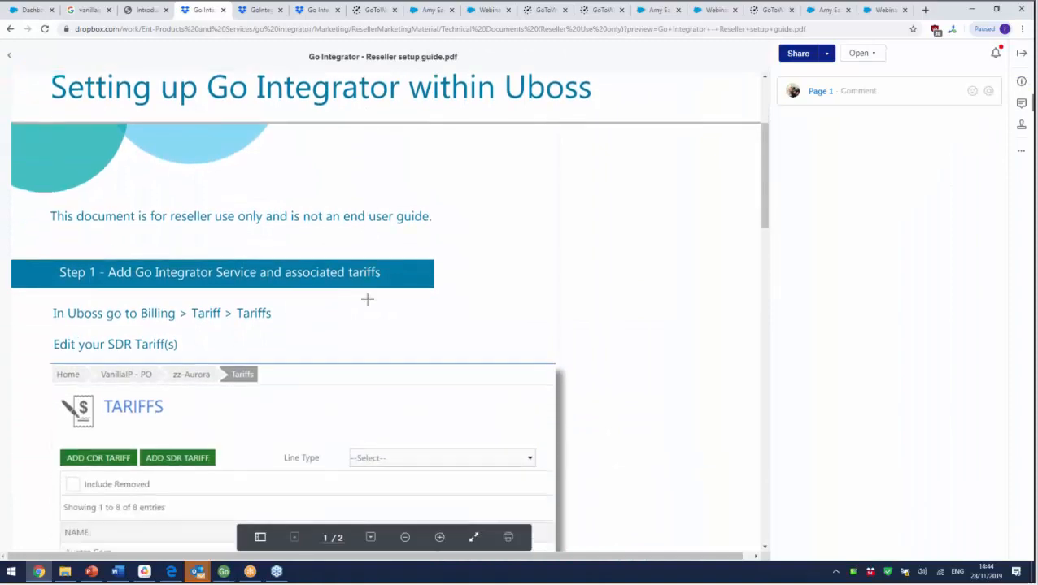
{"action": "scroll", "scroll_direction": "down", "scroll_amount": 3}
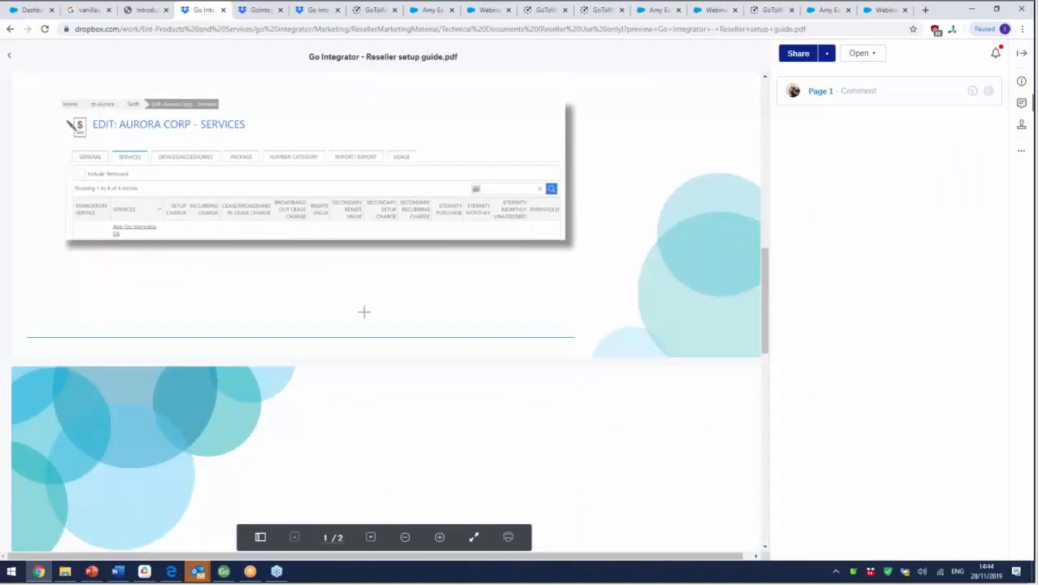
{"action": "scroll", "scroll_direction": "down", "scroll_amount": 3}
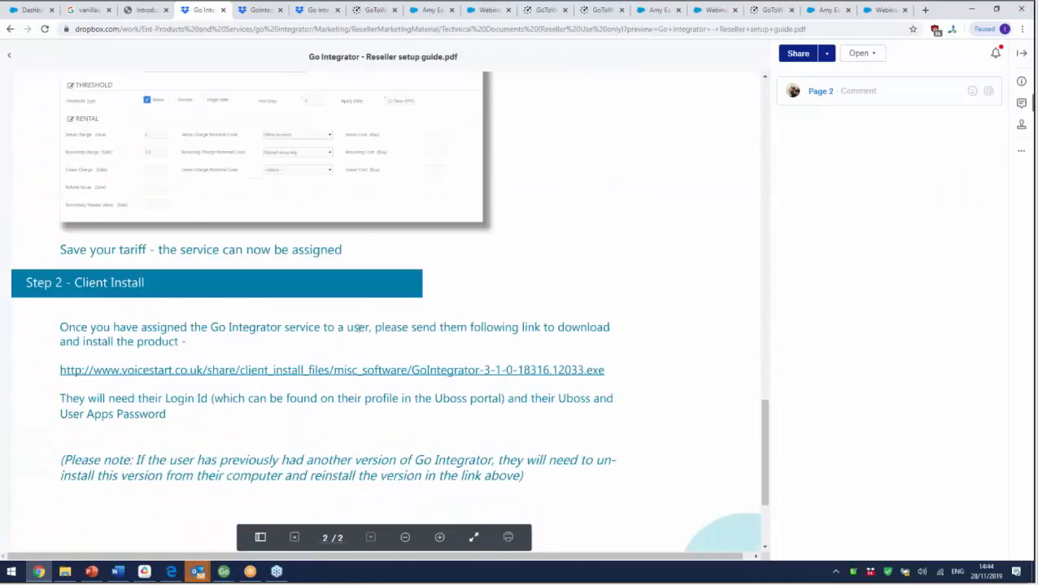
{"action": "scroll", "scroll_direction": "down", "scroll_amount": 3}
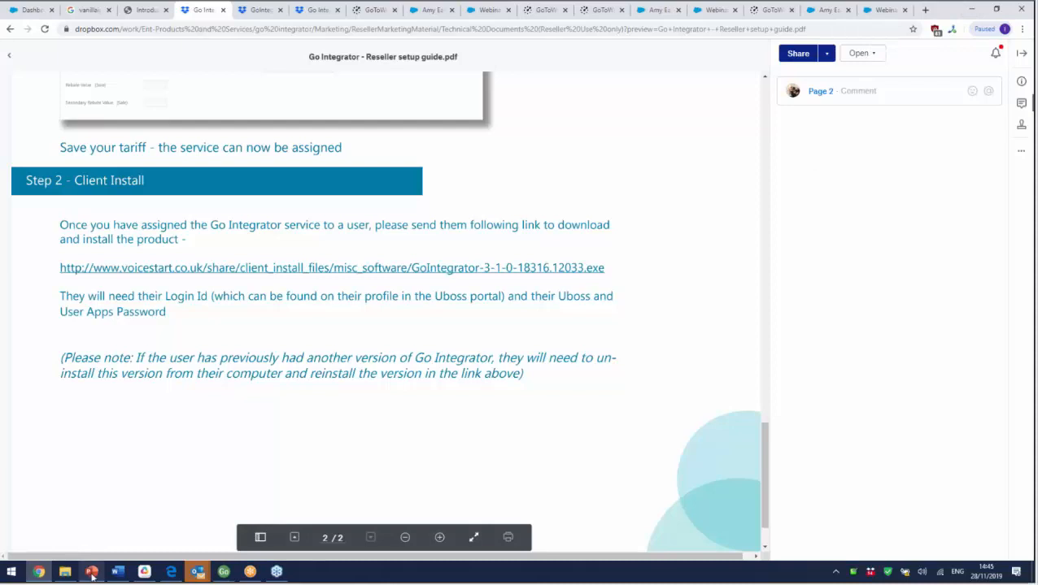
{"action": "left_click", "coordinate": [90, 572]}
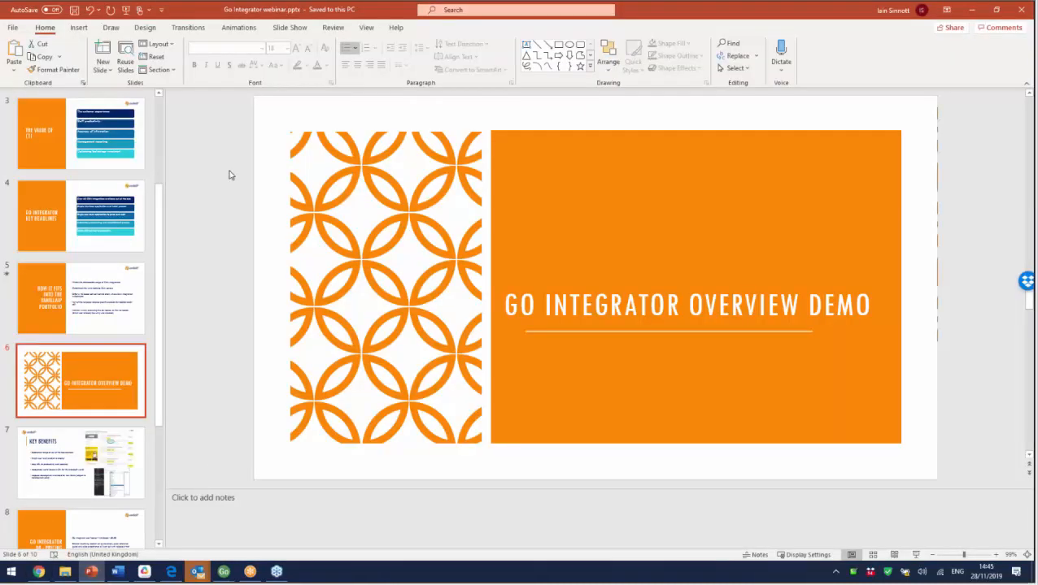